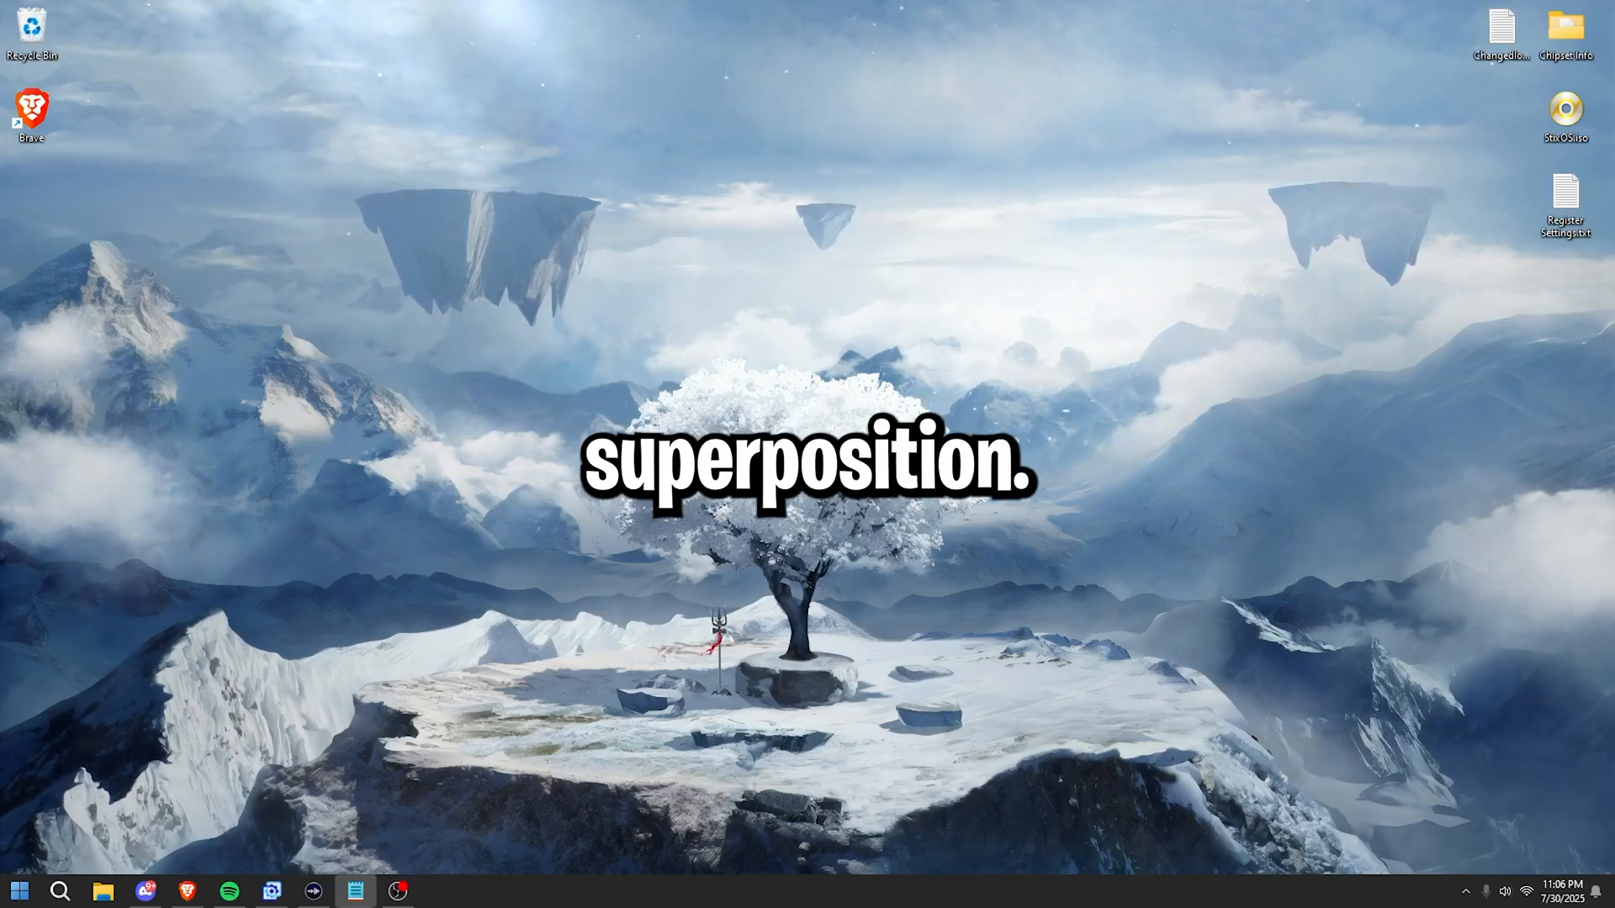
Step: Run the Superposition 8K Optimized benchmark for a baseline score of 2801, then close it
{"action": "left_click", "coordinate": [440, 892]}
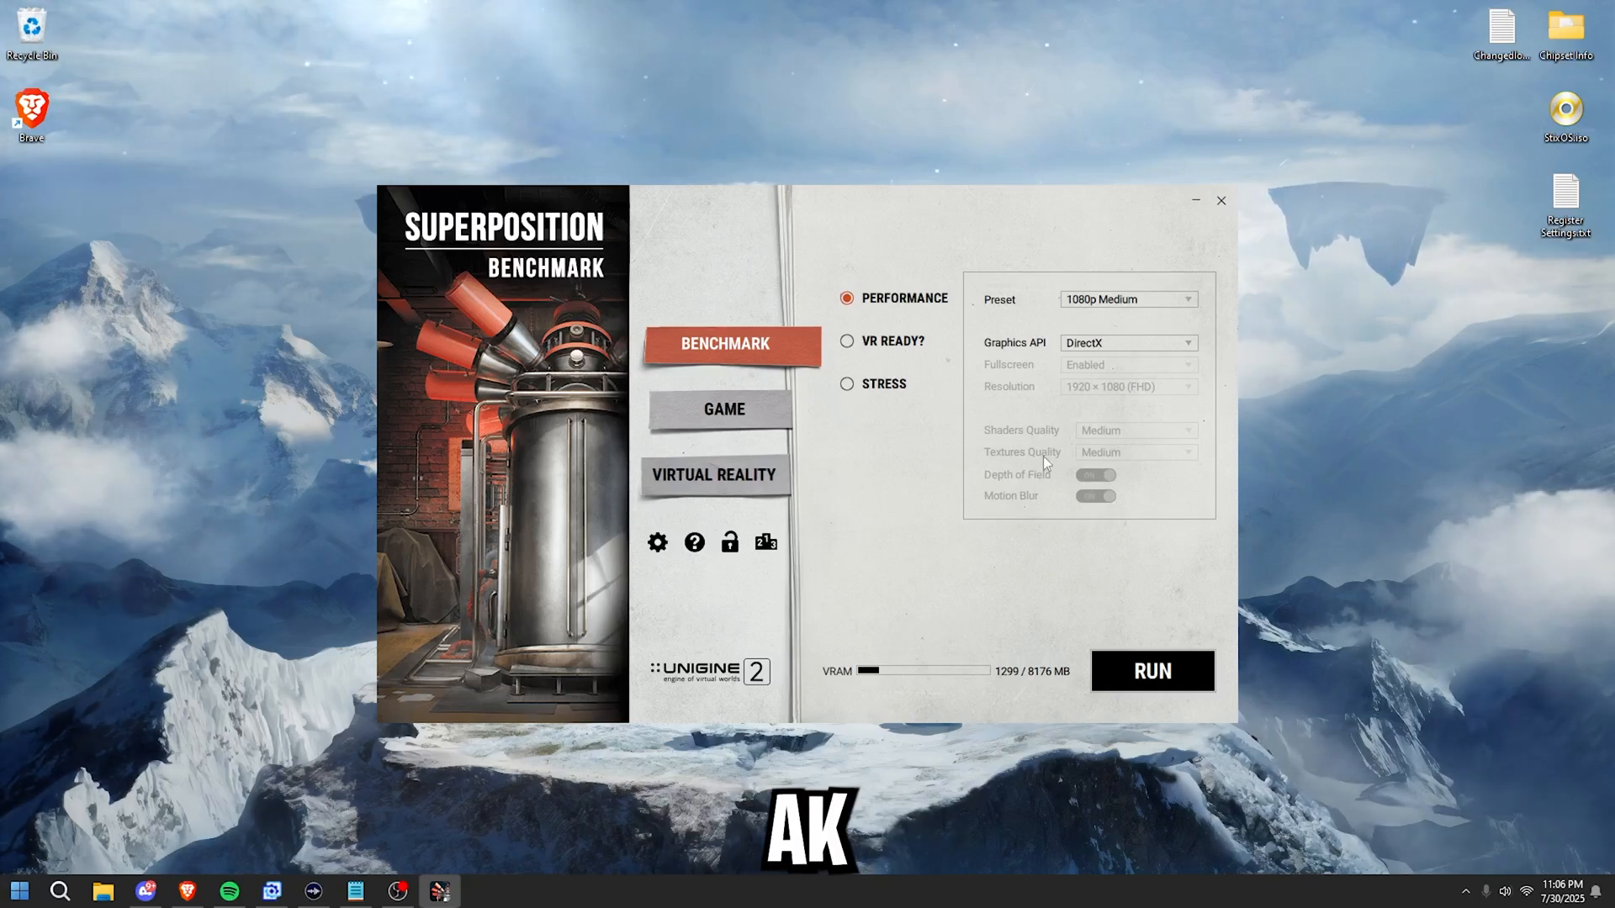
{"action": "left_click", "coordinate": [1151, 671]}
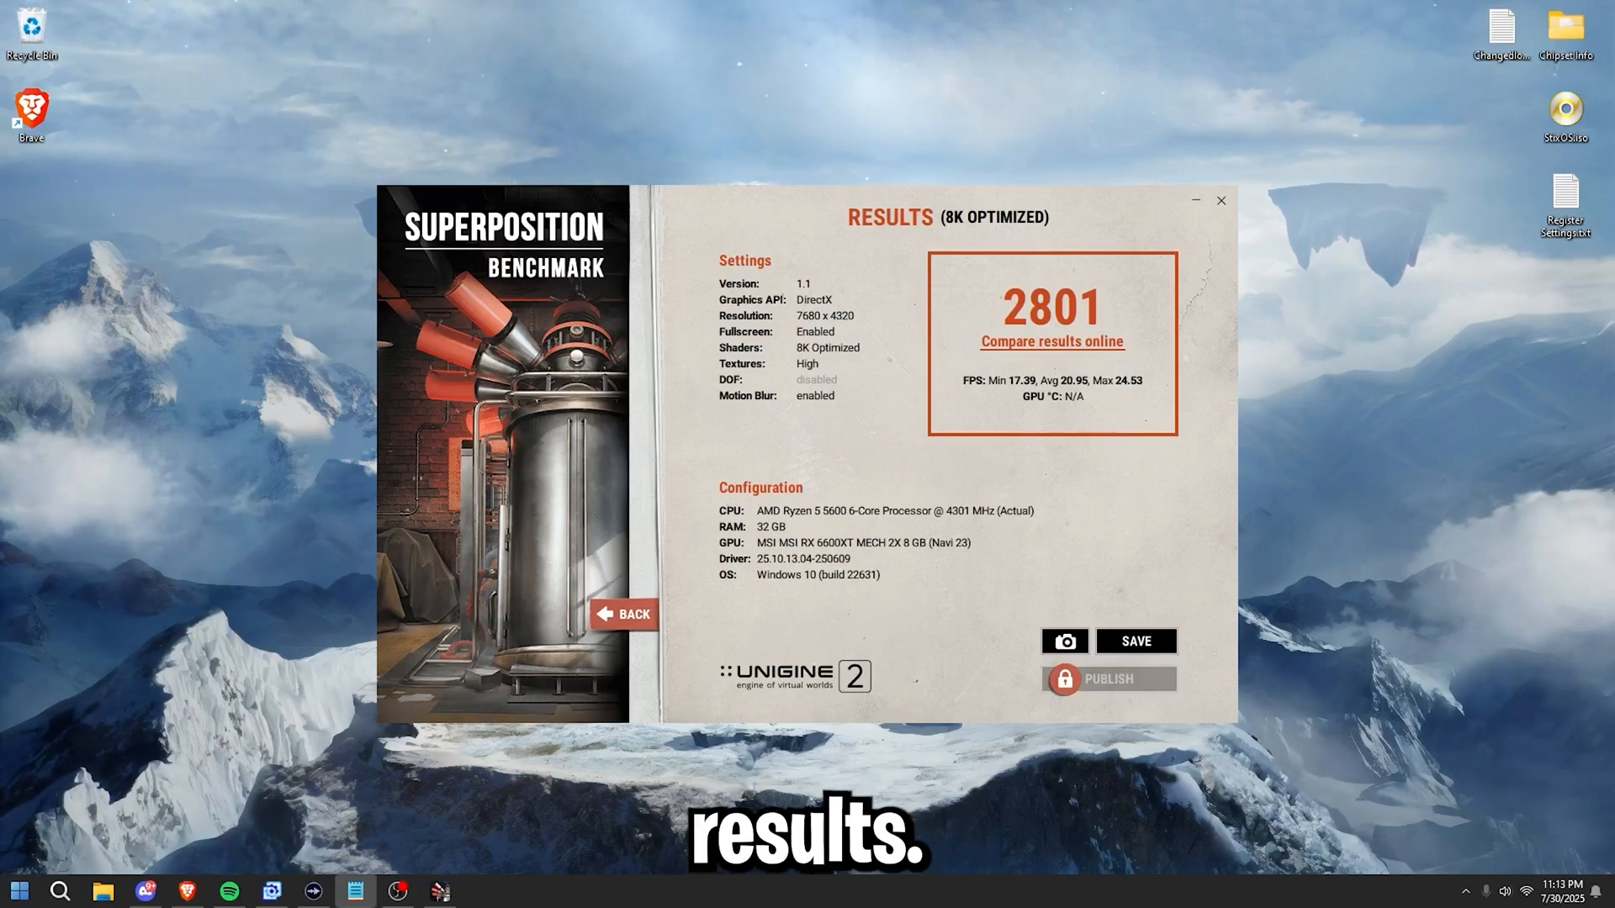
{"action": "left_click", "coordinate": [1221, 200]}
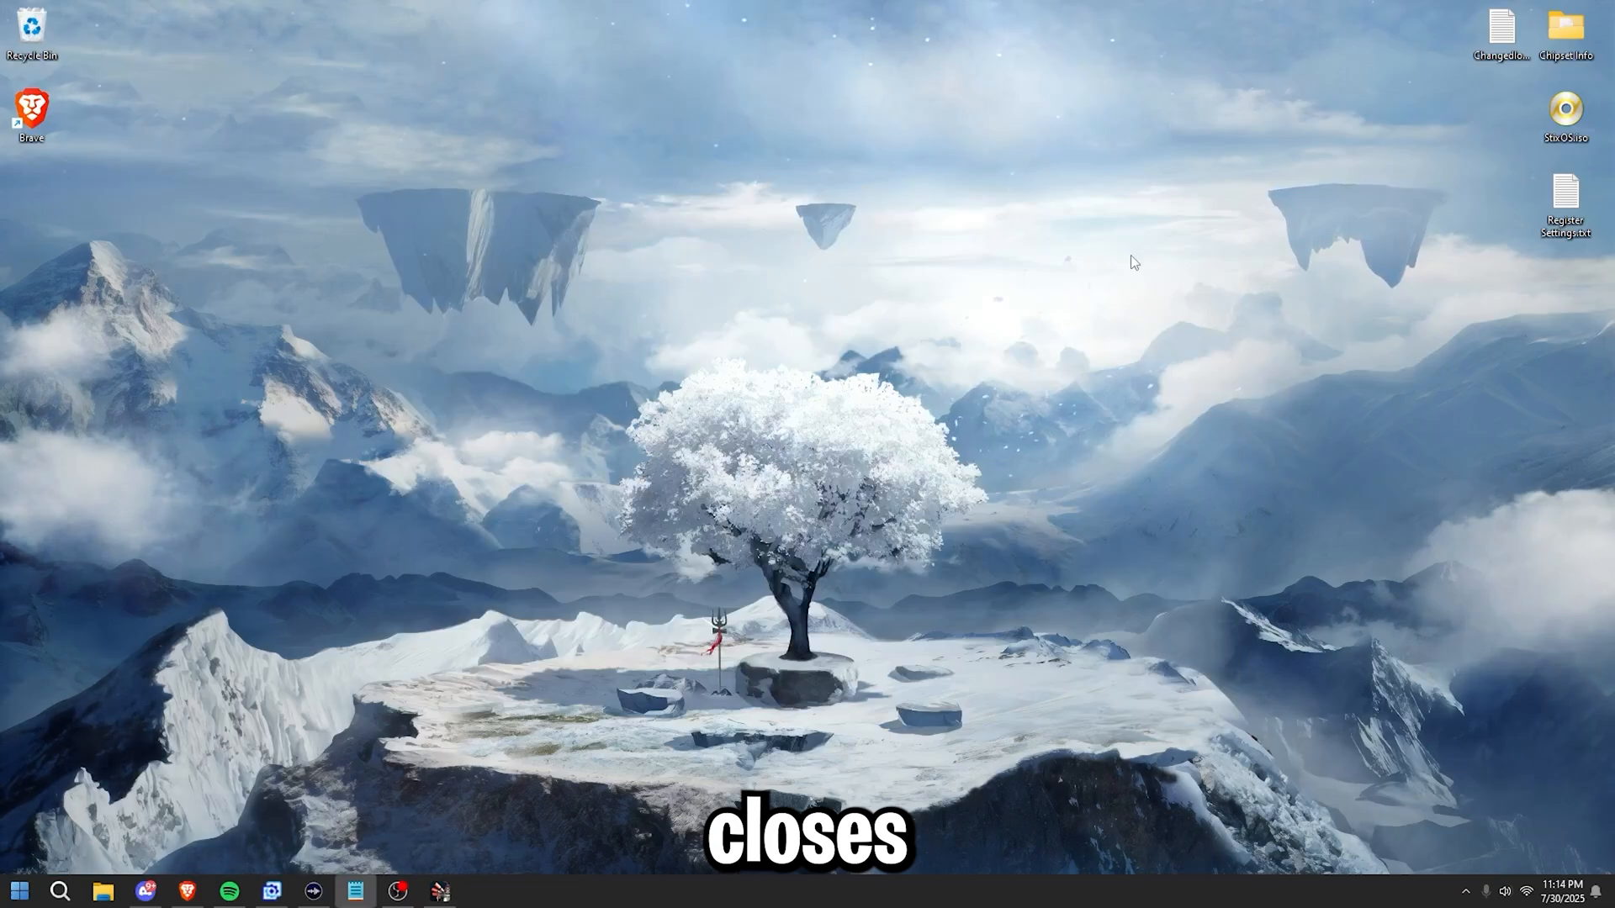
Step: Launch Adrenalin, go to Performance Tuning, choose Custom and accept the overclocking warning
{"action": "right_click", "coordinate": [927, 591]}
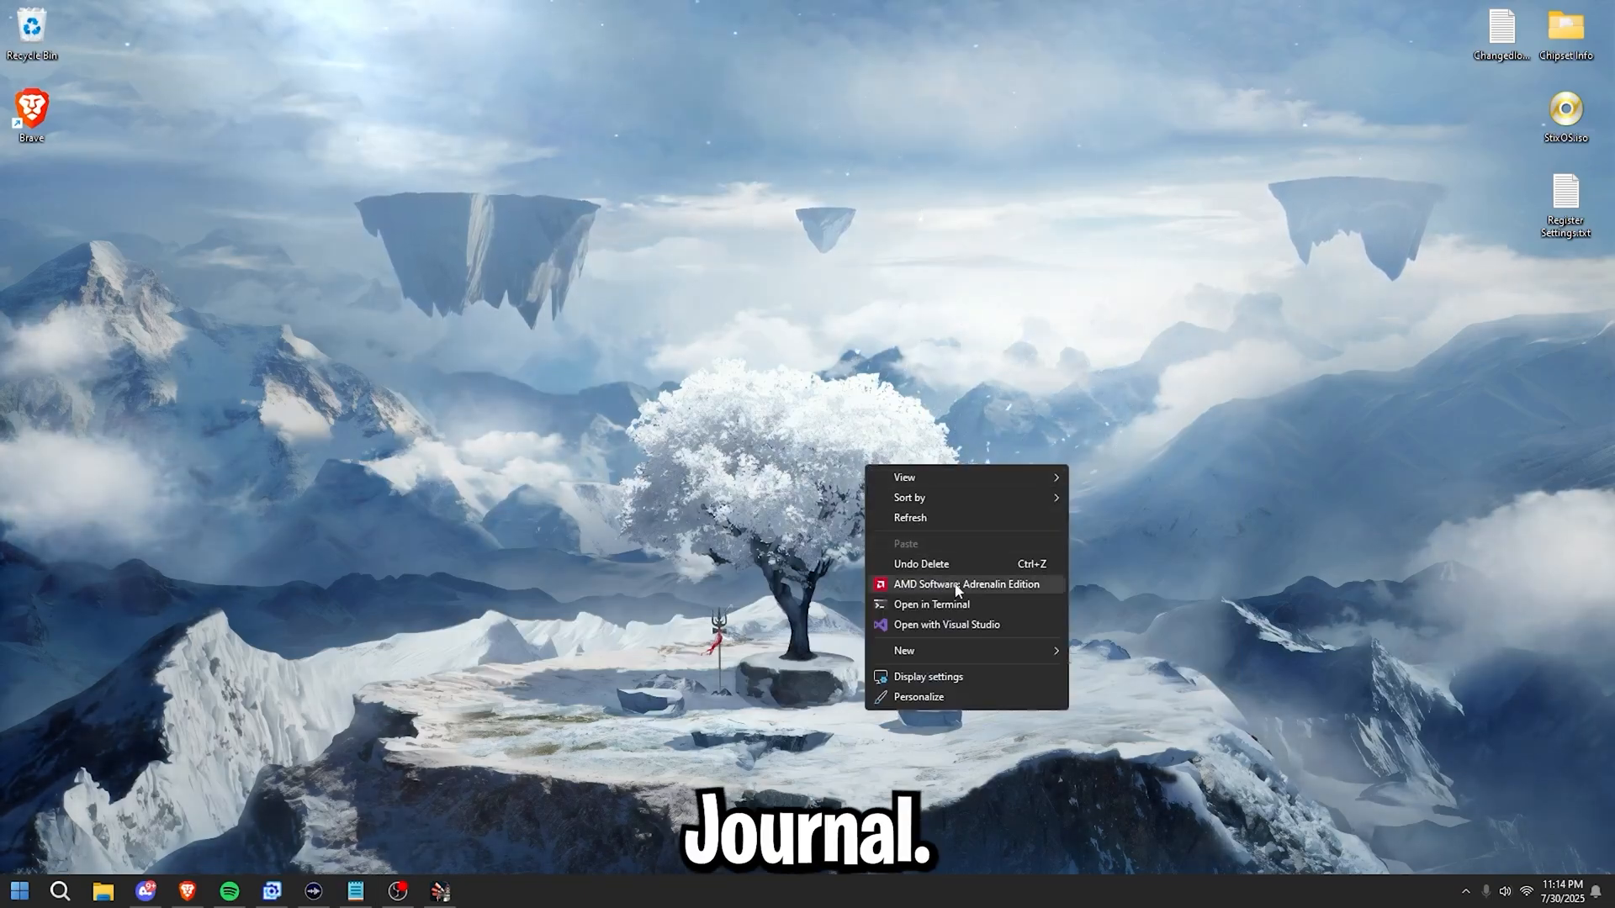
{"action": "left_click", "coordinate": [966, 584]}
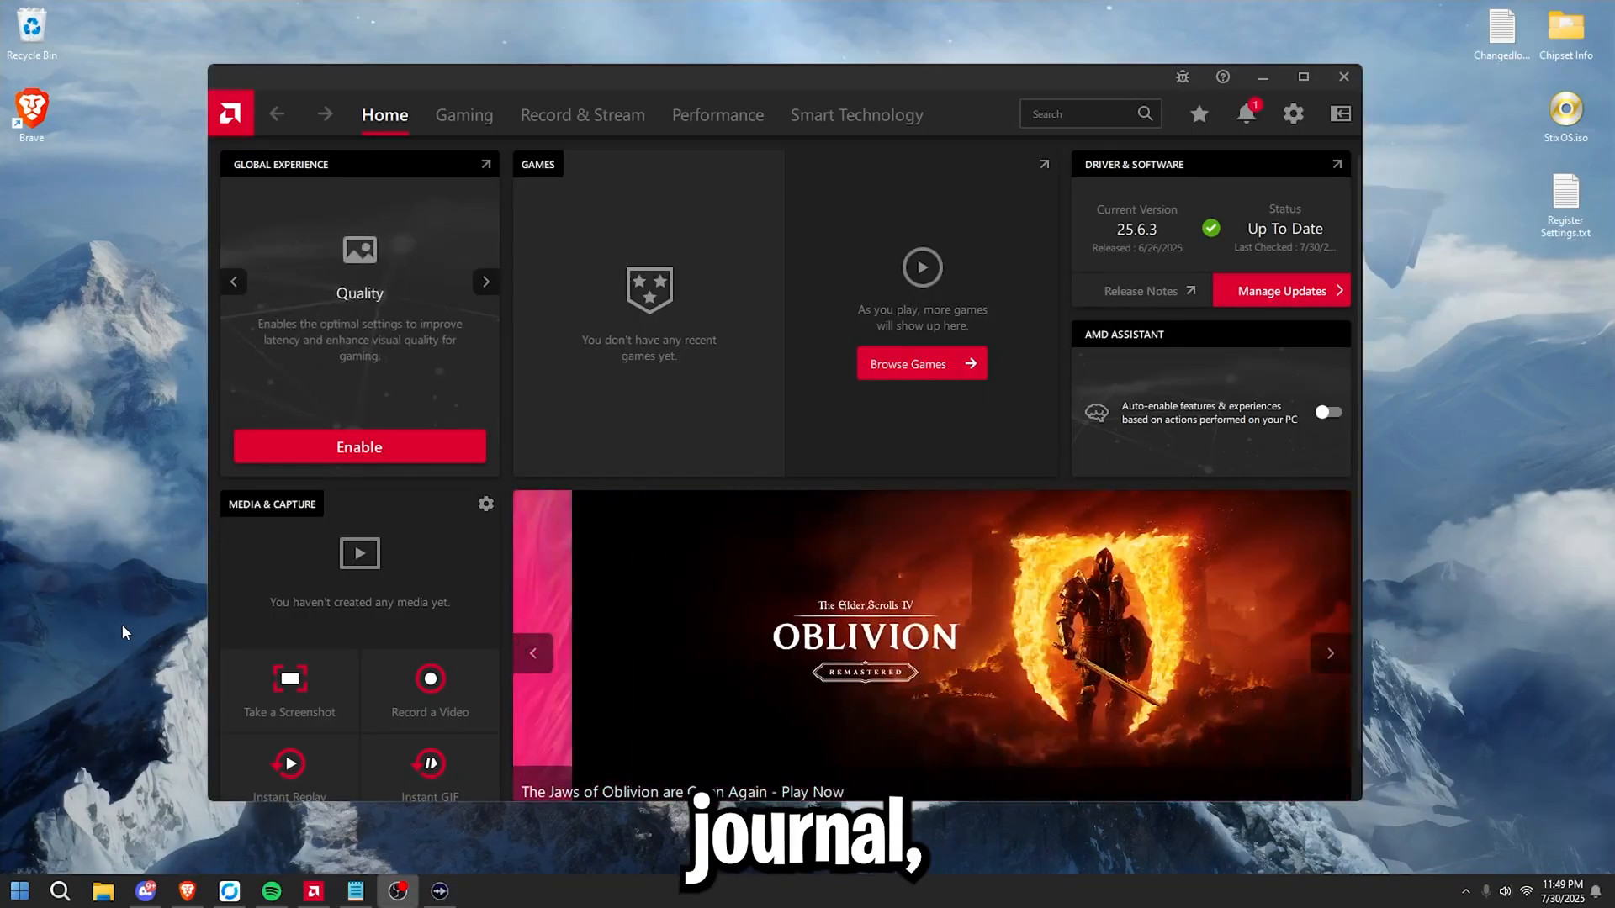
{"action": "left_click", "coordinate": [716, 114]}
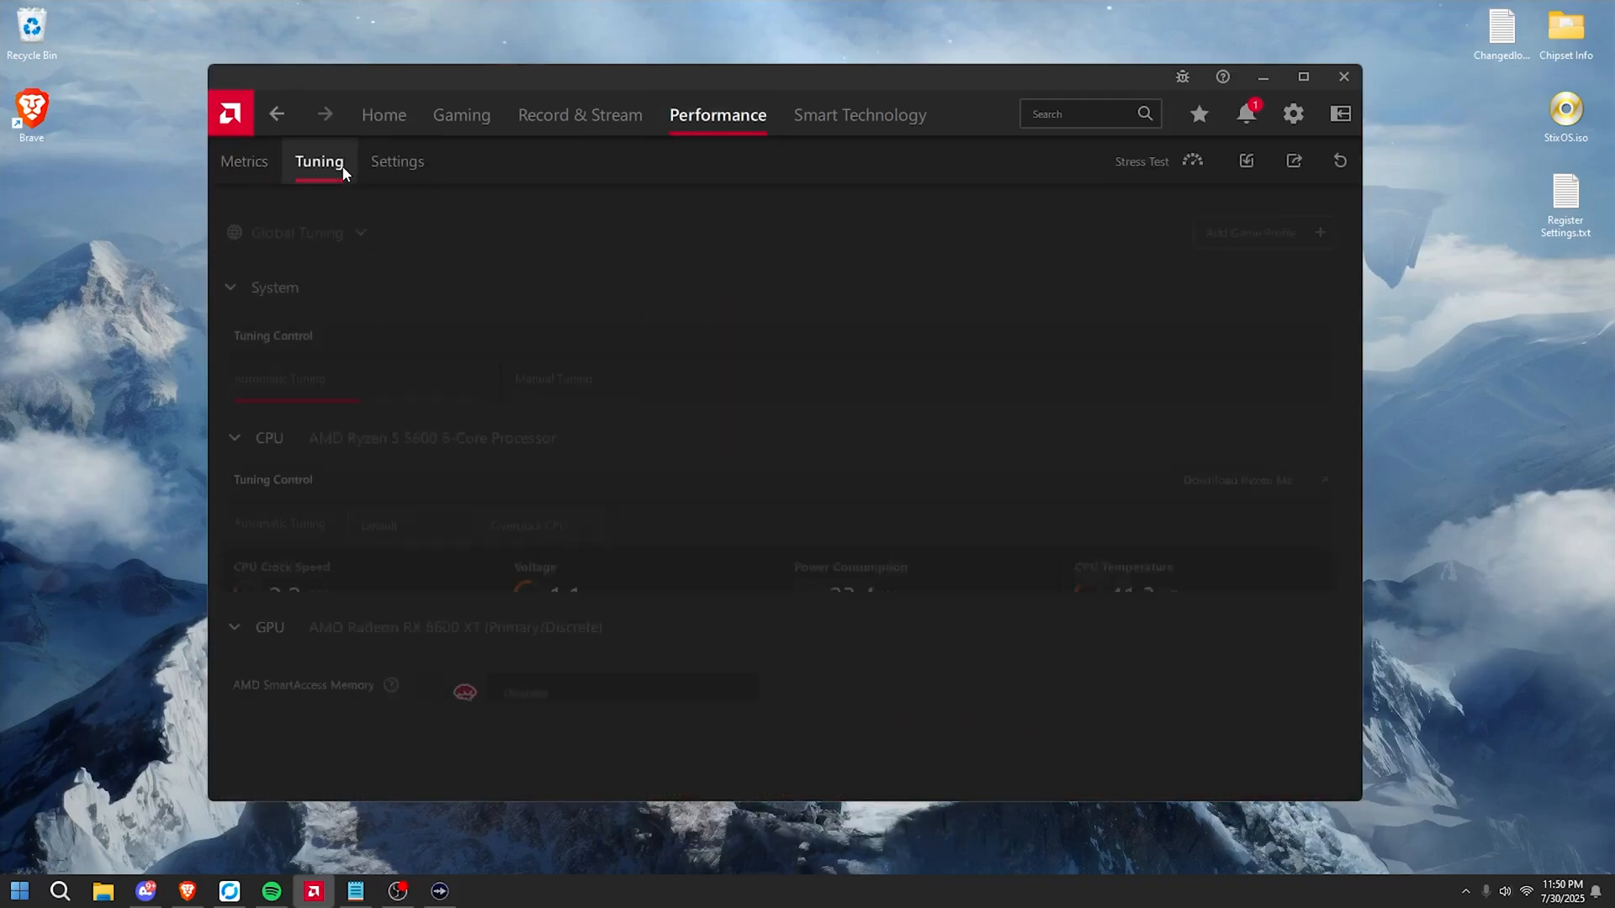
{"action": "scroll", "scroll_direction": "down", "scroll_amount": 3}
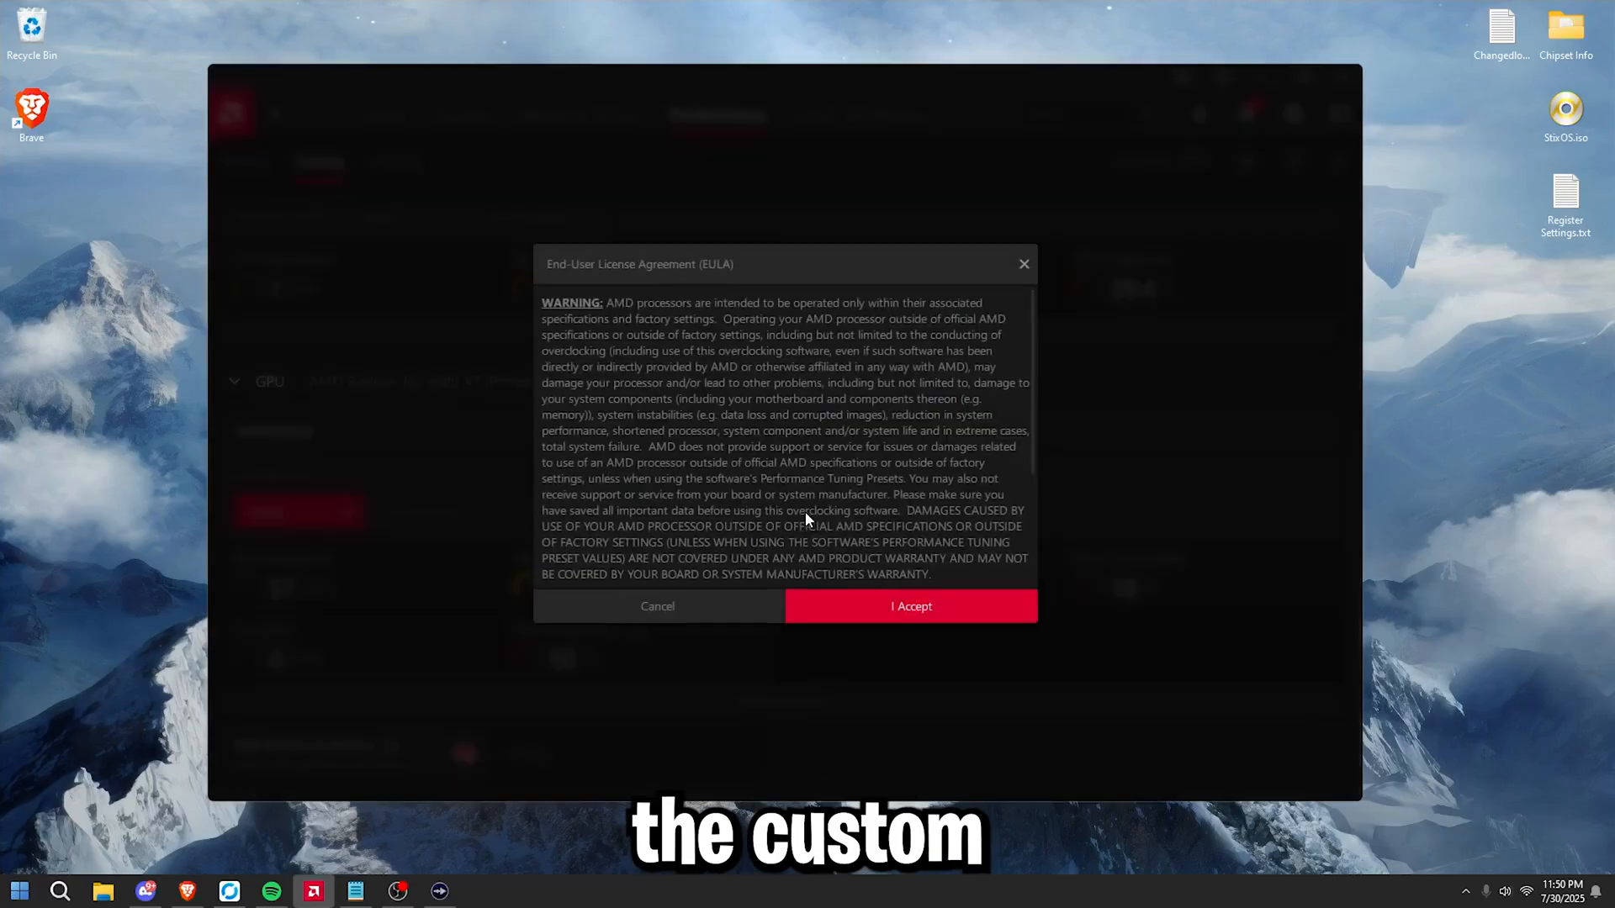
{"action": "left_click", "coordinate": [910, 605]}
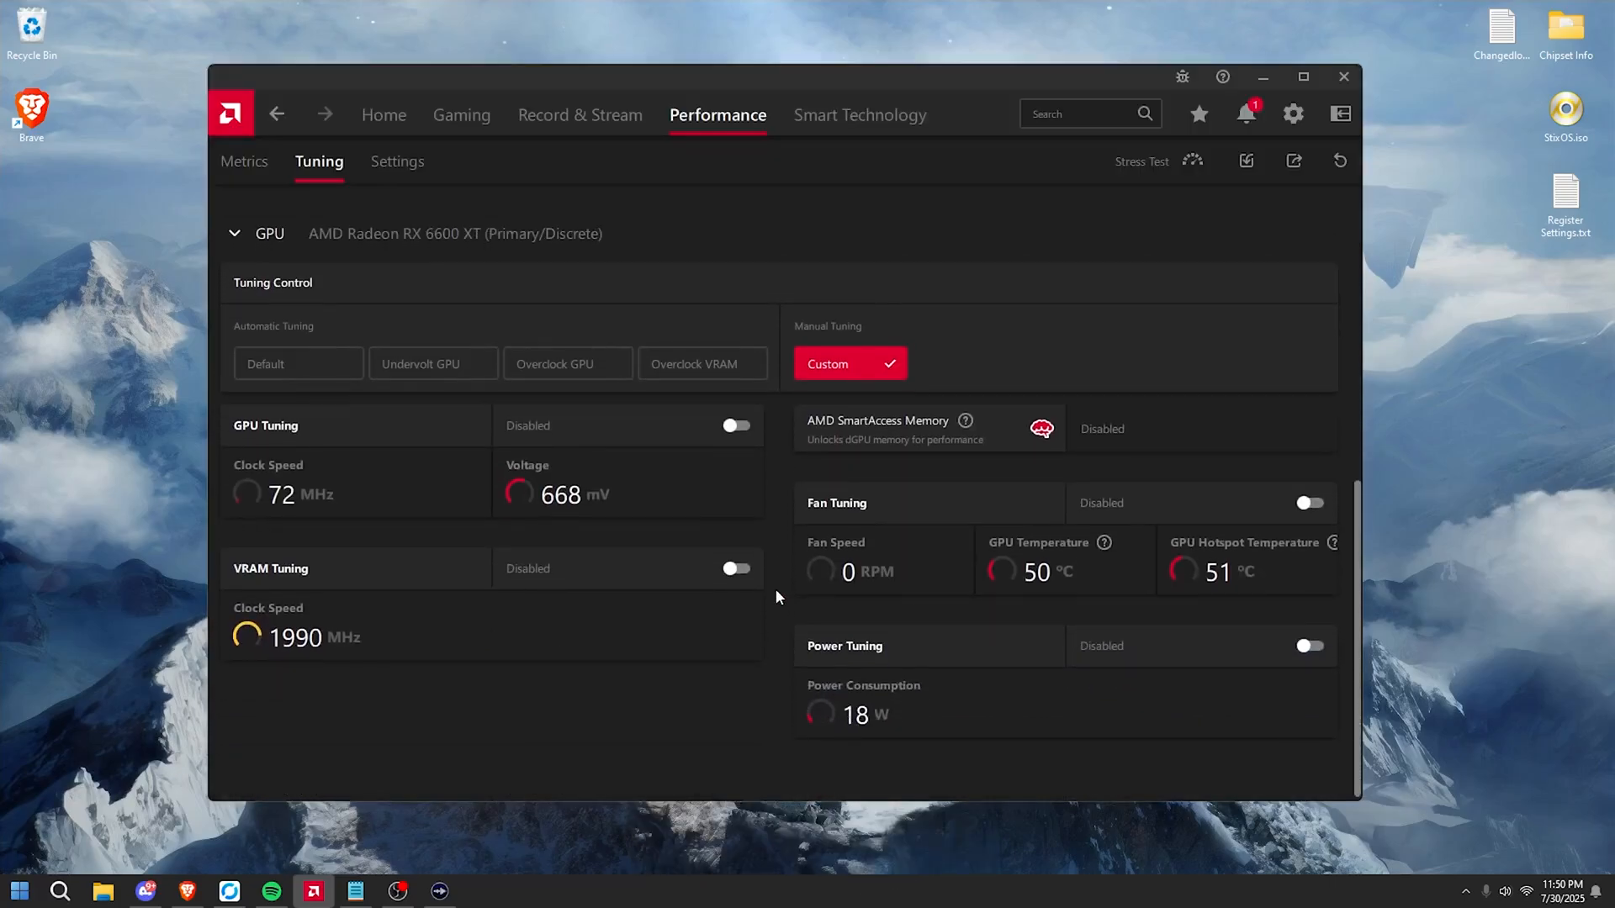
Step: Enable GPU Tuning and VRAM Tuning with Advanced Control so clock, voltage and VRAM limits unlock
{"action": "left_click", "coordinate": [735, 426]}
{"action": "type", "text": "2519"}
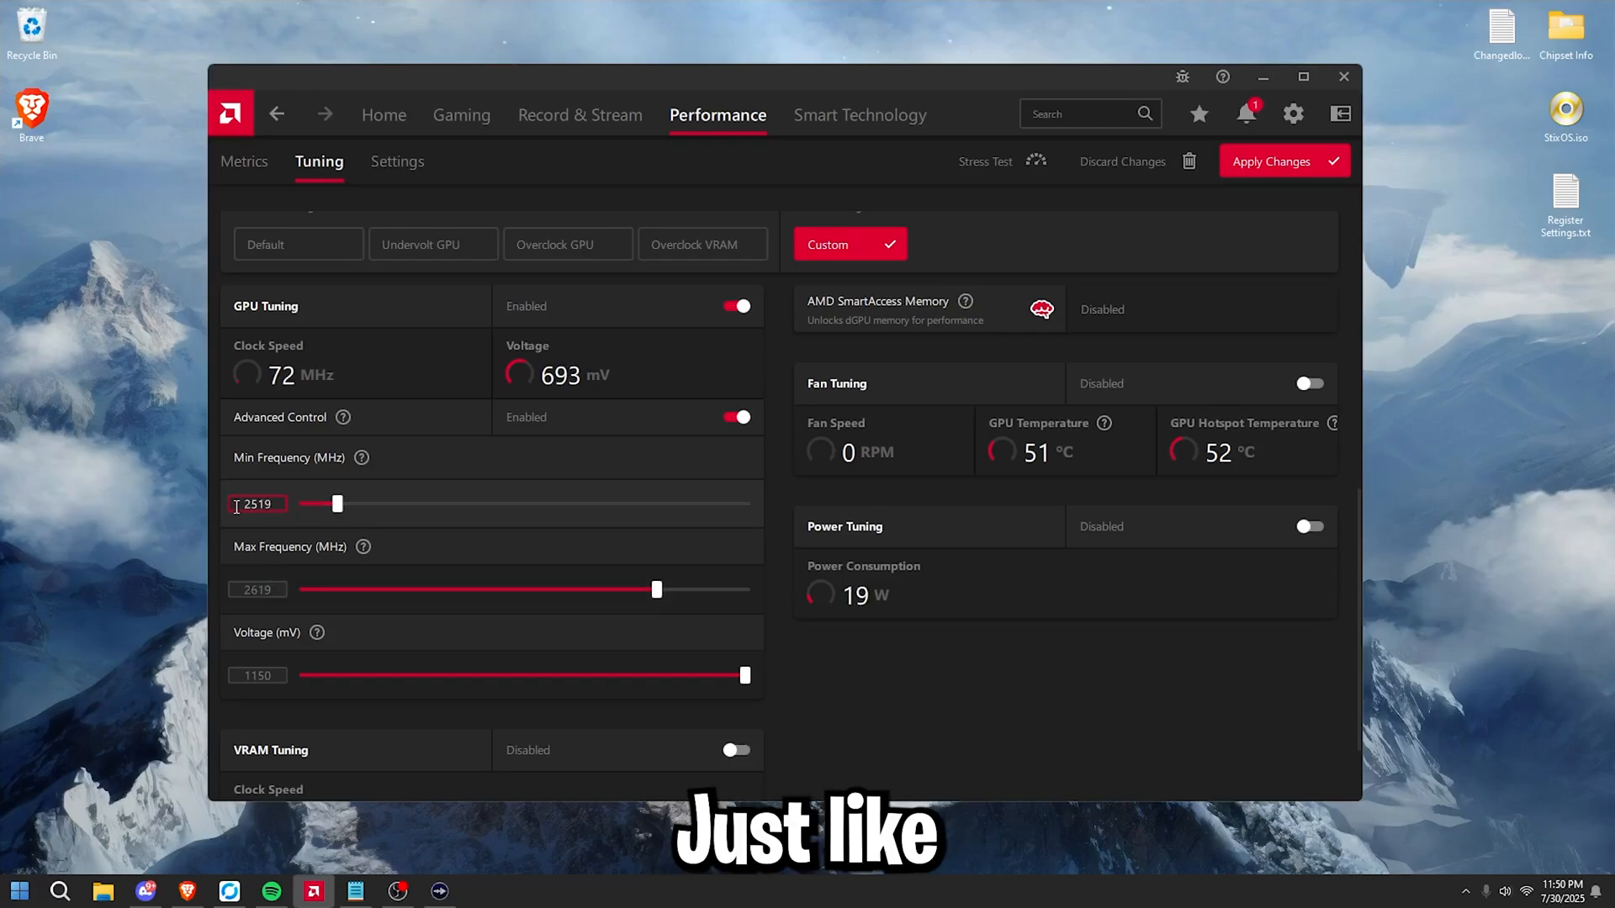
{"action": "scroll", "scroll_direction": "down", "scroll_amount": 3}
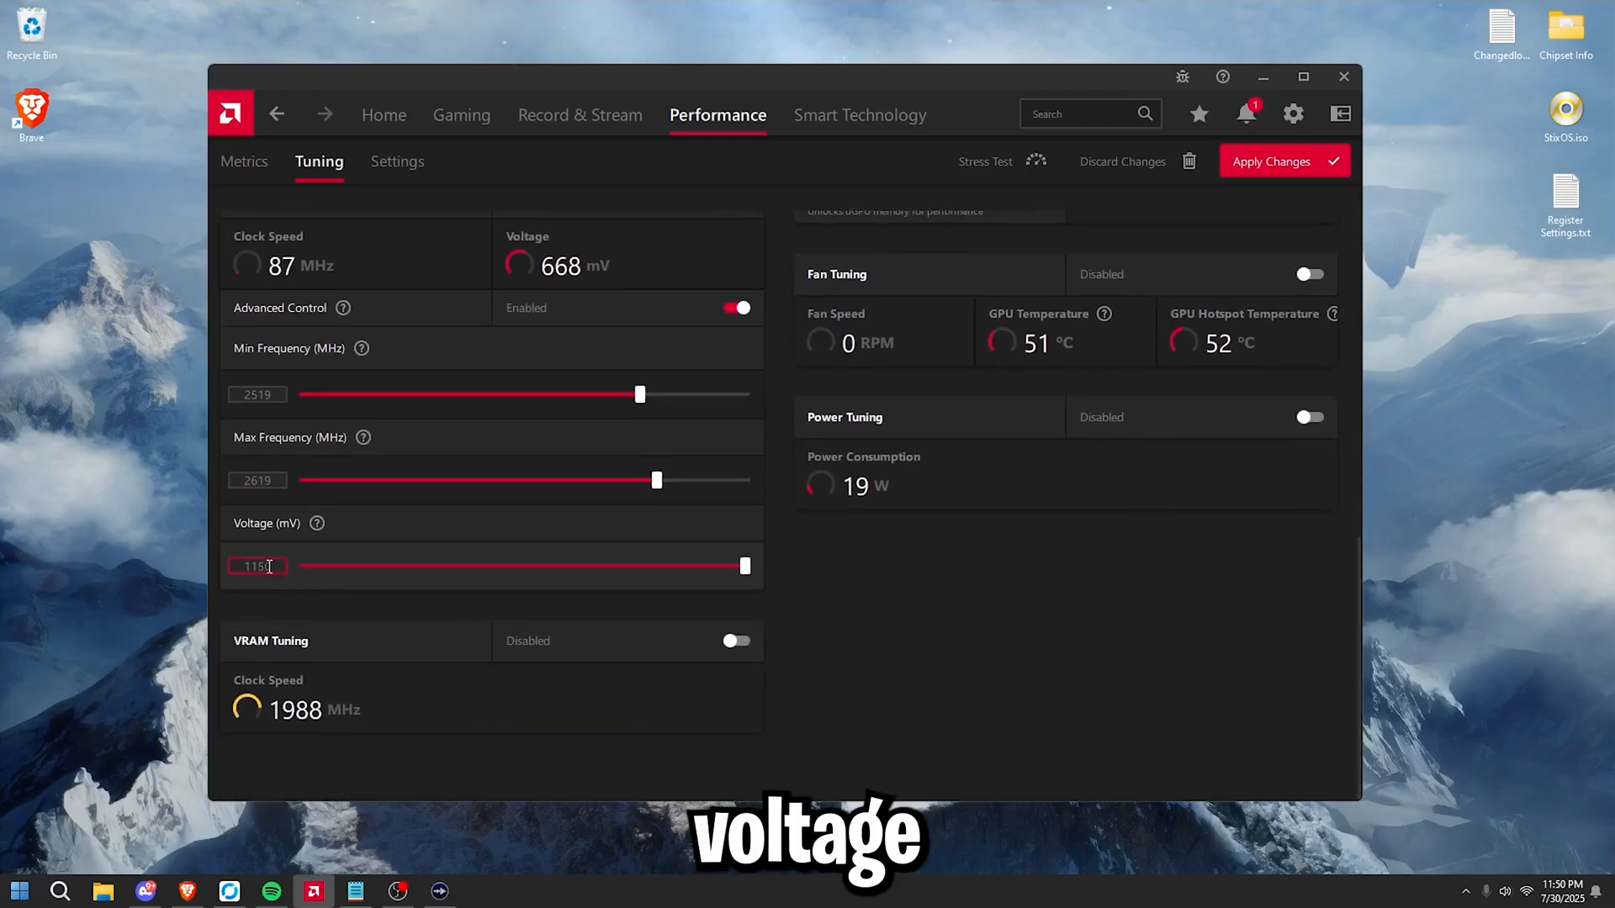
{"action": "scroll", "scroll_direction": "down", "scroll_amount": 3}
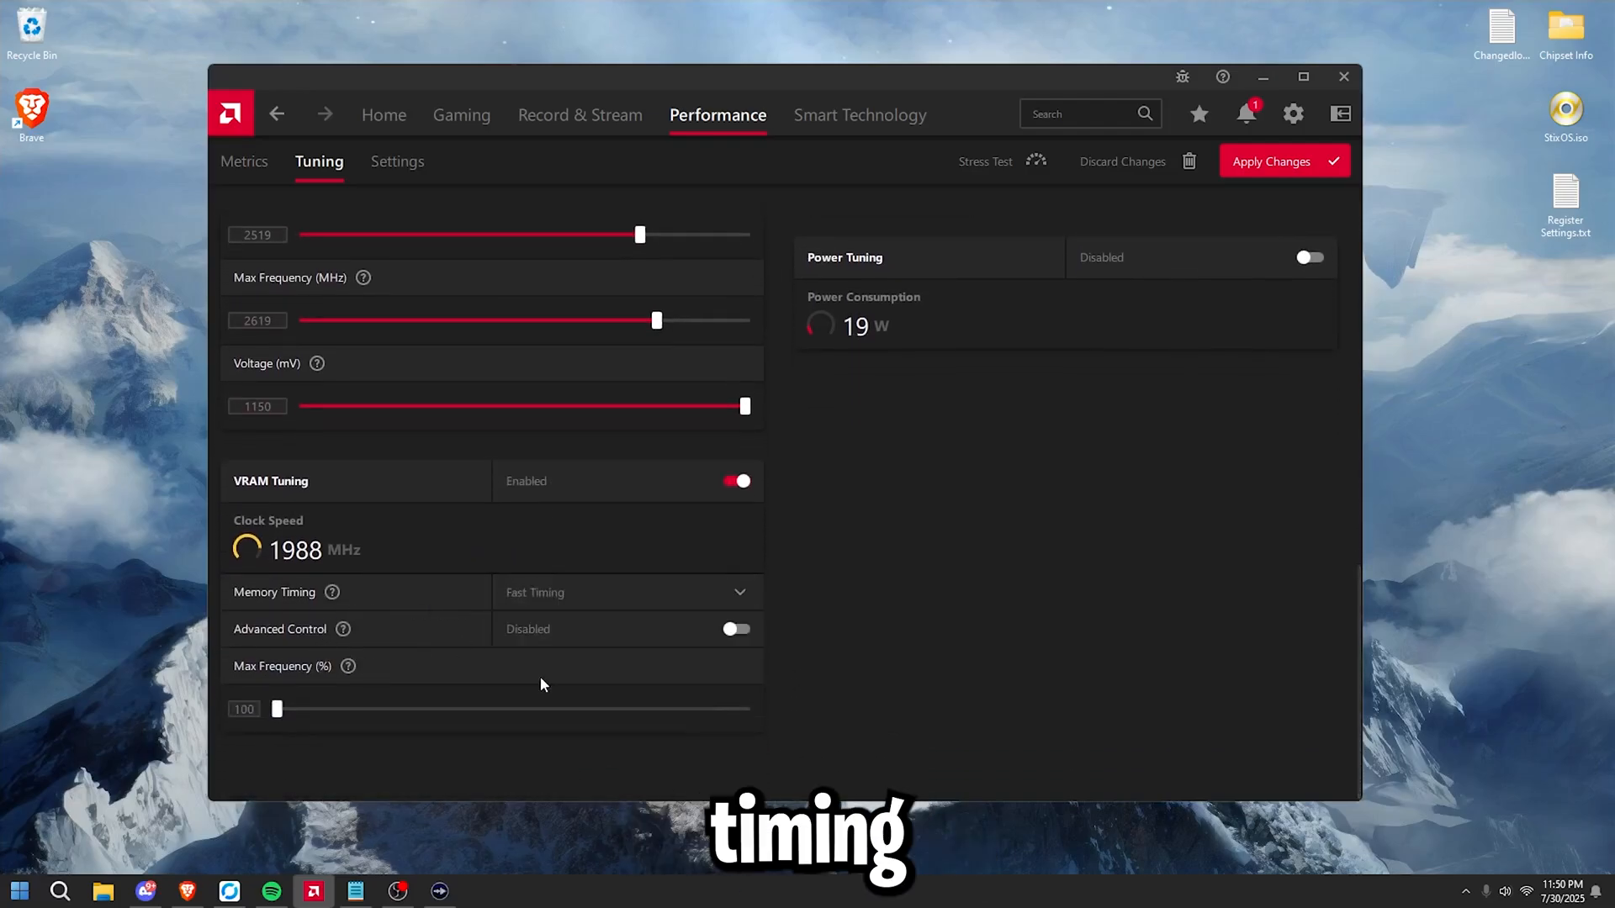
{"action": "left_click", "coordinate": [737, 629]}
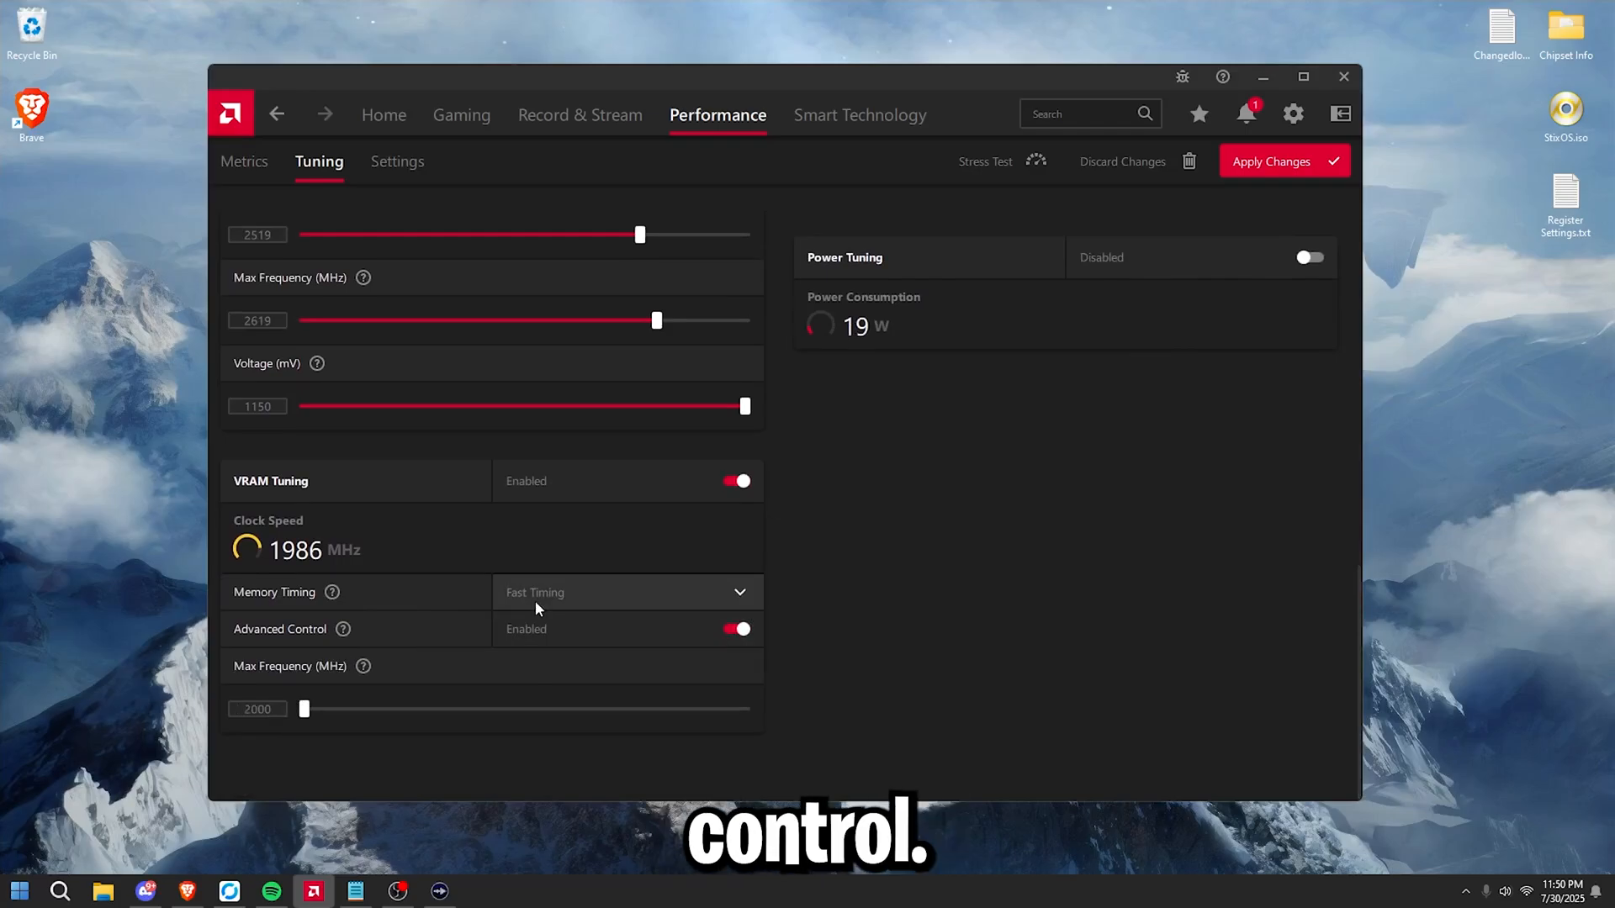
{"action": "left_click", "coordinate": [257, 708]}
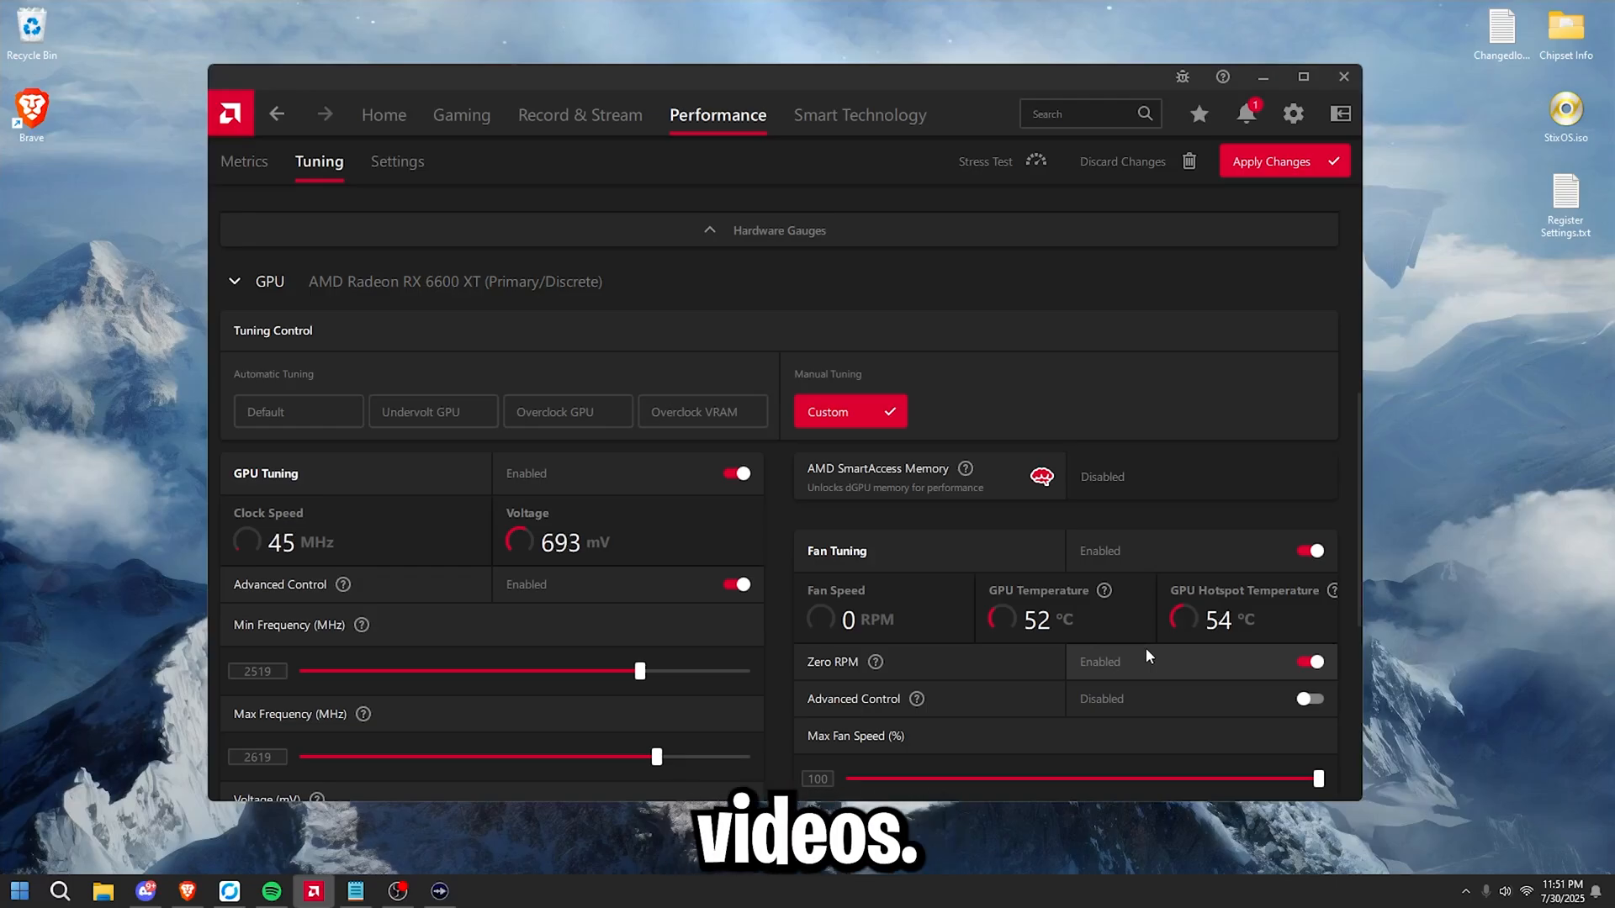
Step: Turn off Zero RPM fan mode and move down to the power and VRAM tuning controls
{"action": "left_click", "coordinate": [1312, 661]}
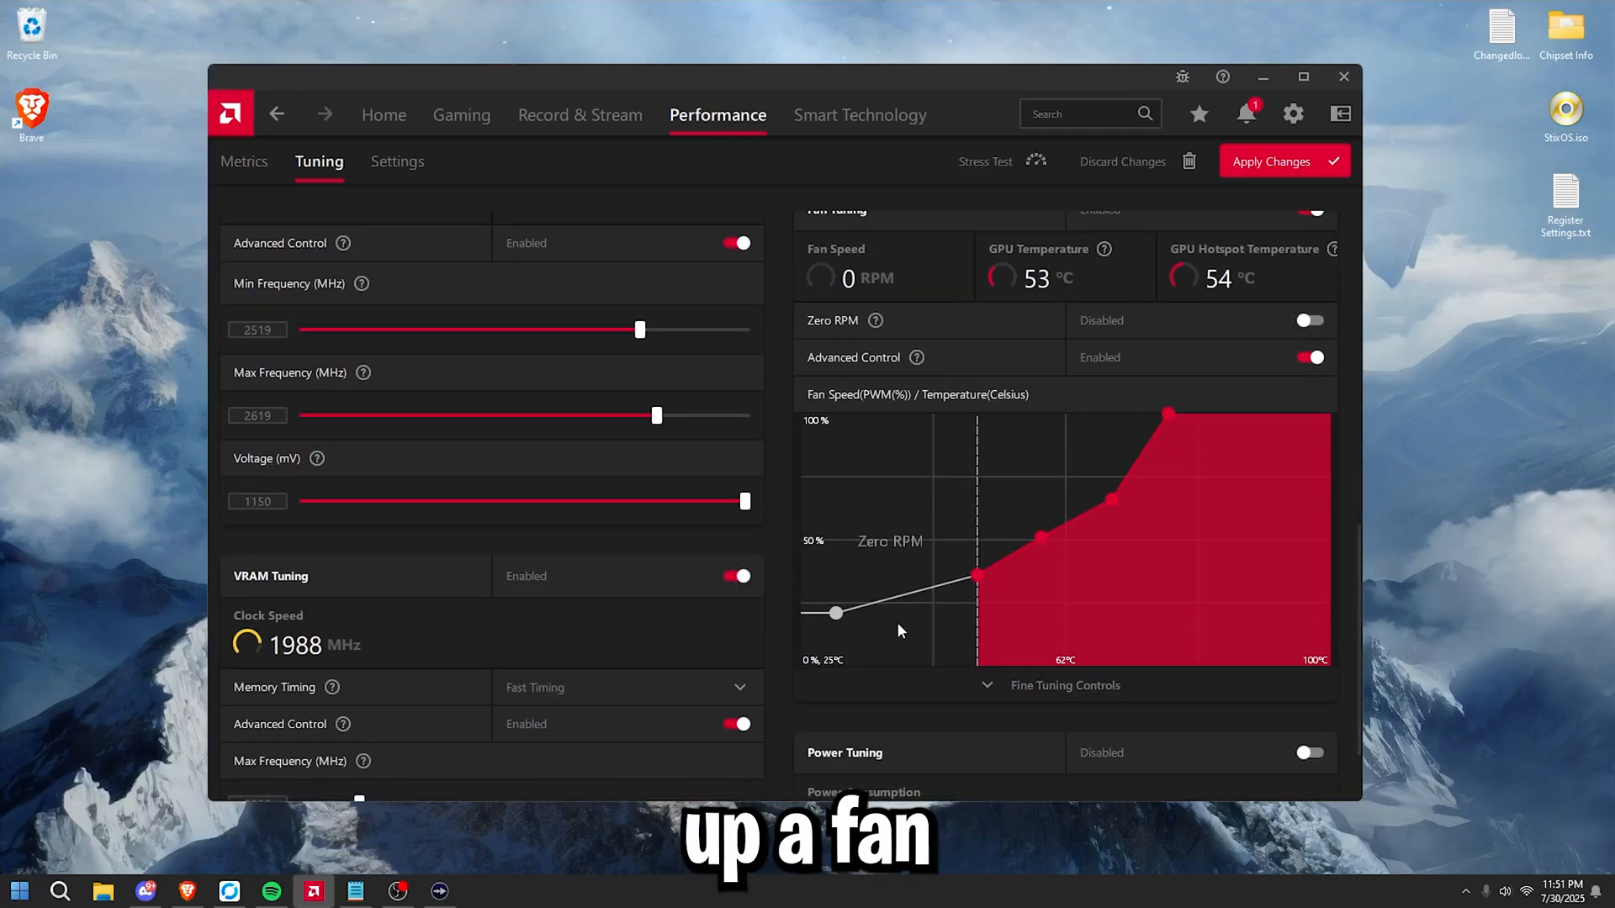
{"action": "mouse_move", "coordinate": [835, 612]}
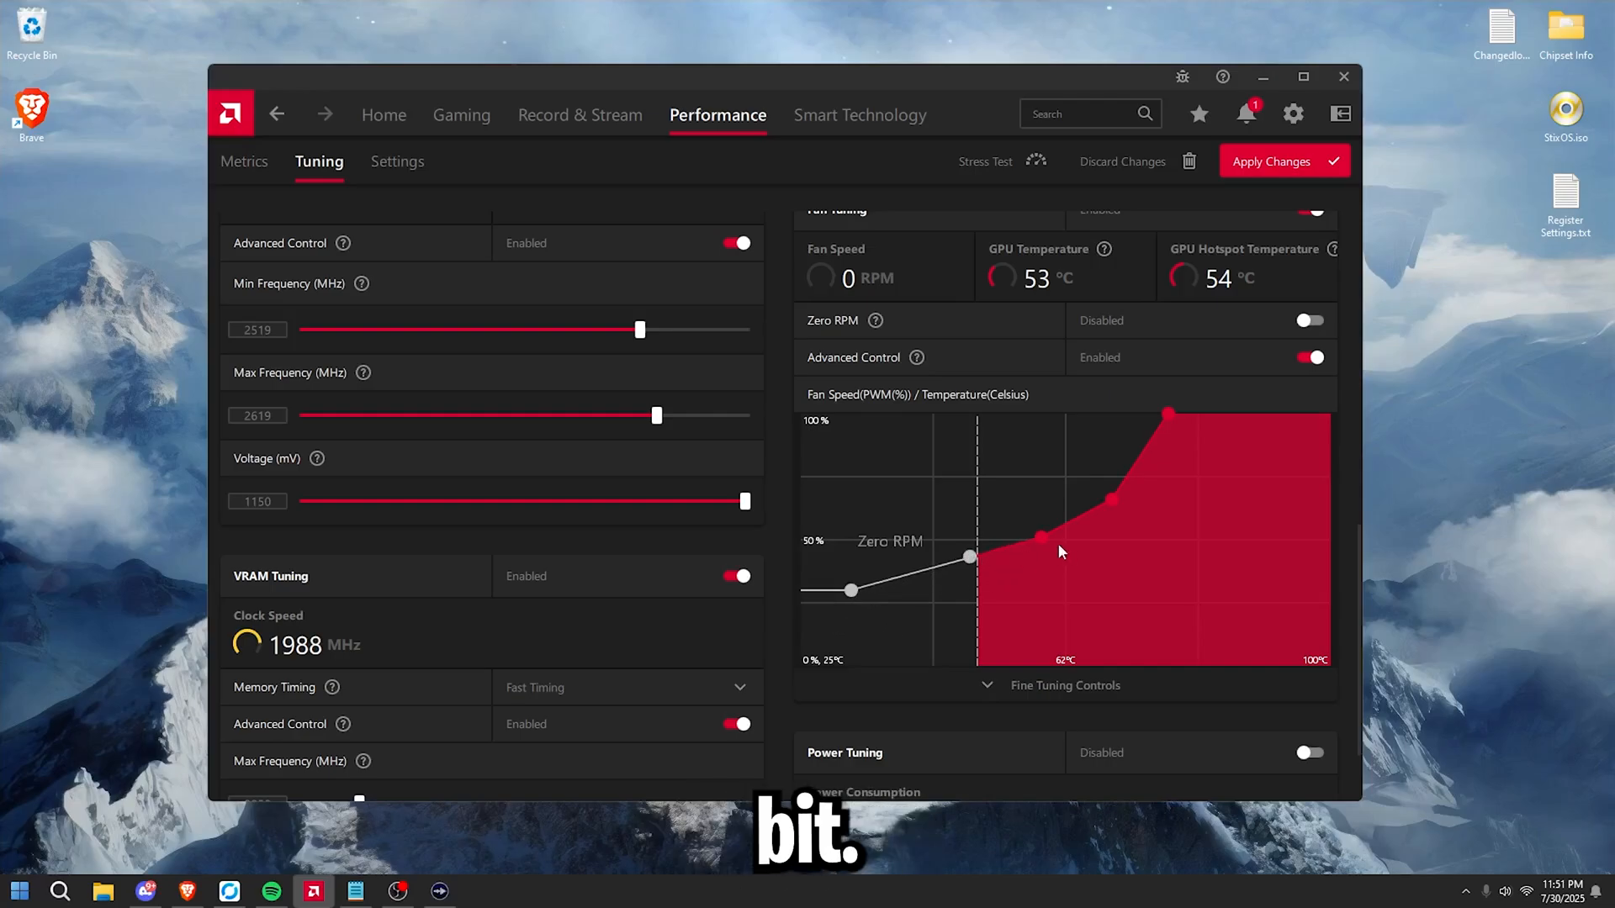
{"action": "scroll", "scroll_direction": "down", "scroll_amount": 3}
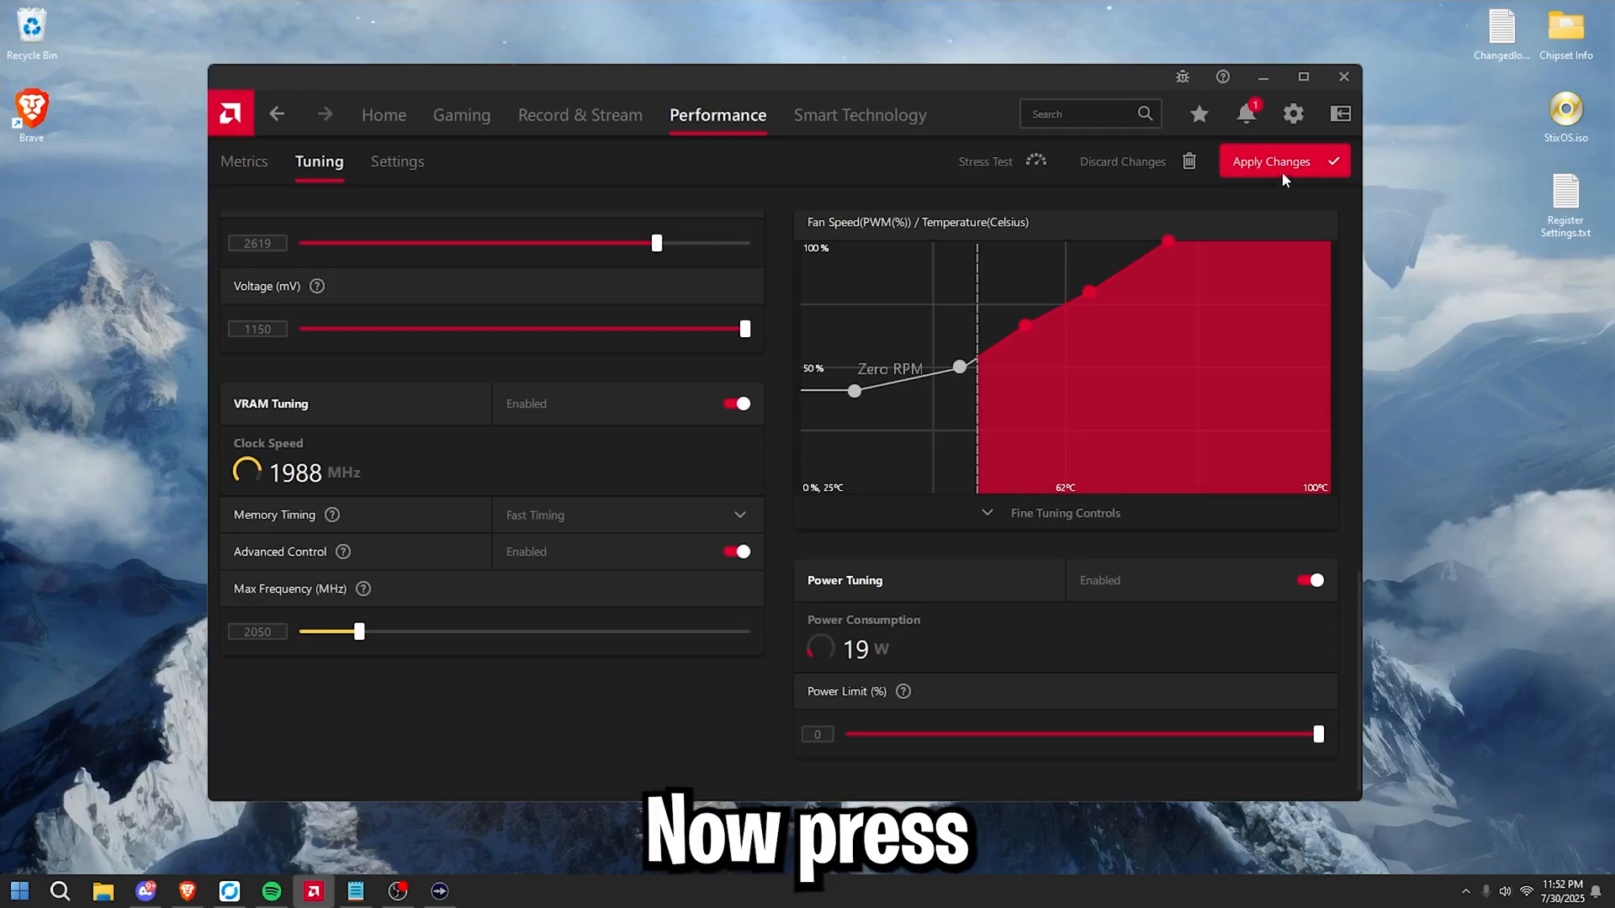
Step: Apply the custom tuning, then try a raised 2569/2669 MHz GPU clock range
{"action": "left_click", "coordinate": [1283, 161]}
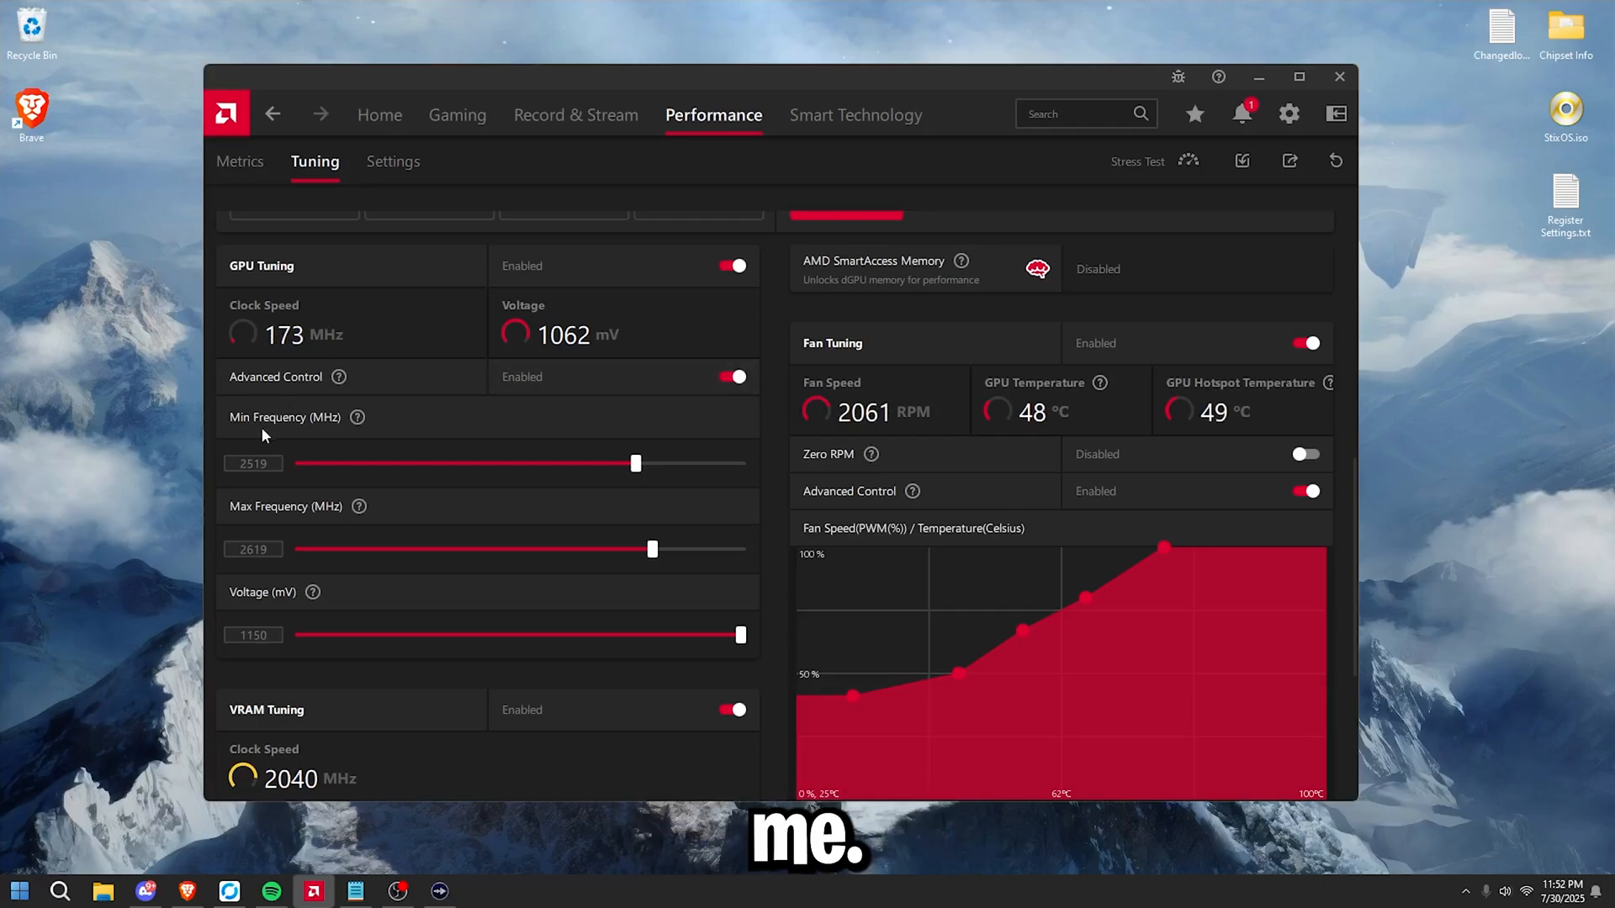
{"action": "left_click", "coordinate": [253, 549]}
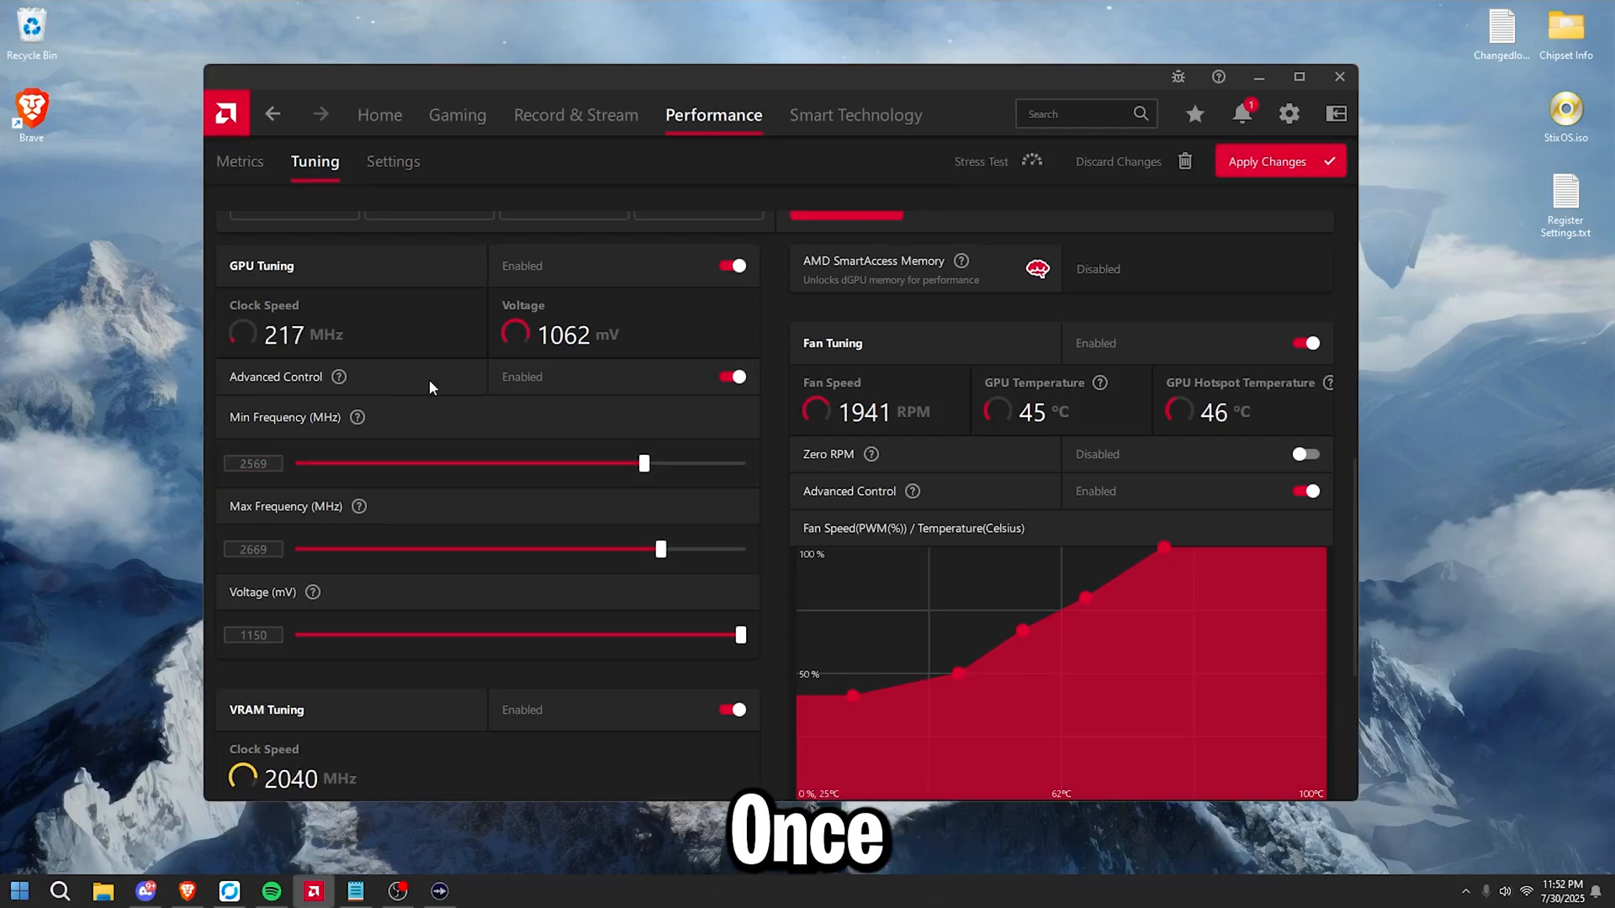
{"action": "left_click", "coordinate": [1265, 162]}
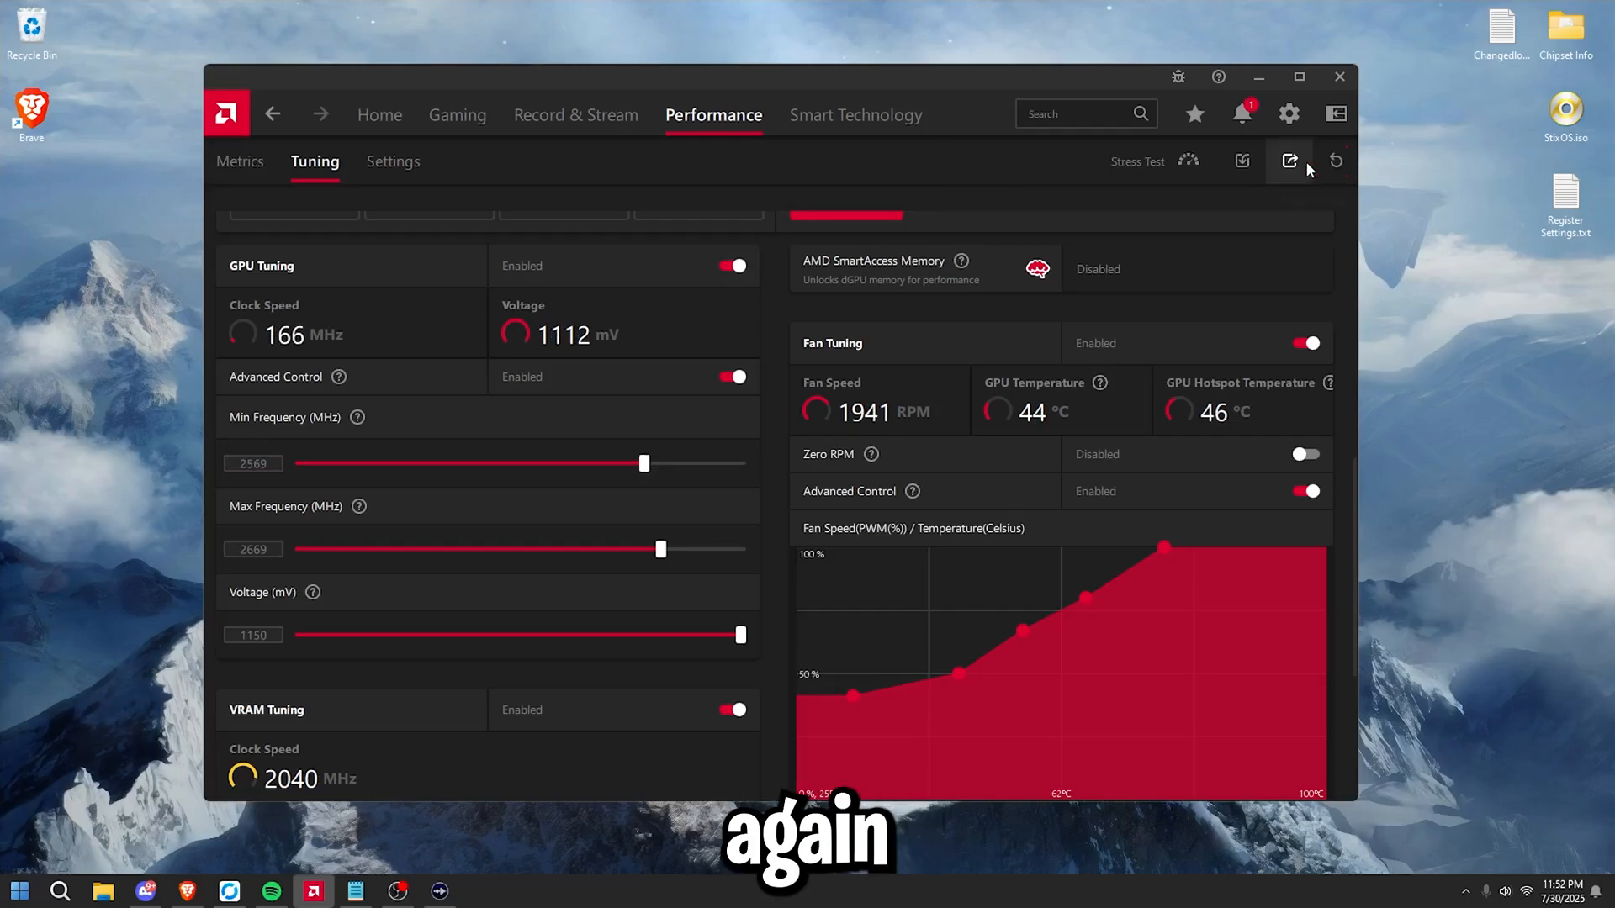
{"action": "mouse_move", "coordinate": [1290, 162]}
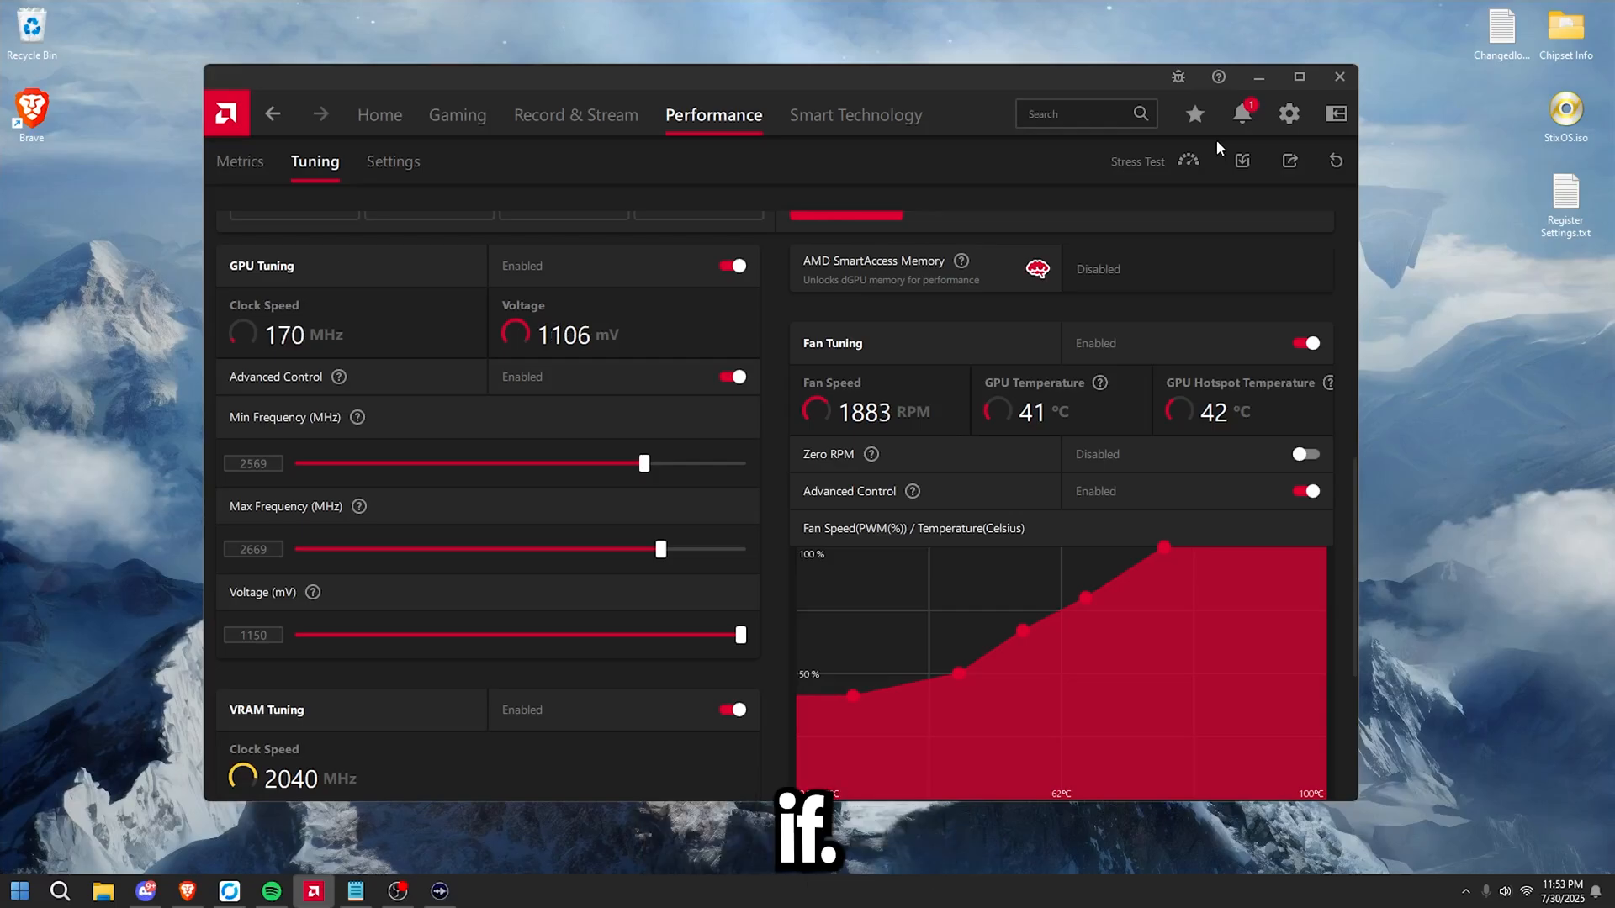
Step: Revert the GPU clock range to 2519–2619 MHz and apply the changes
{"action": "left_click", "coordinate": [252, 464]}
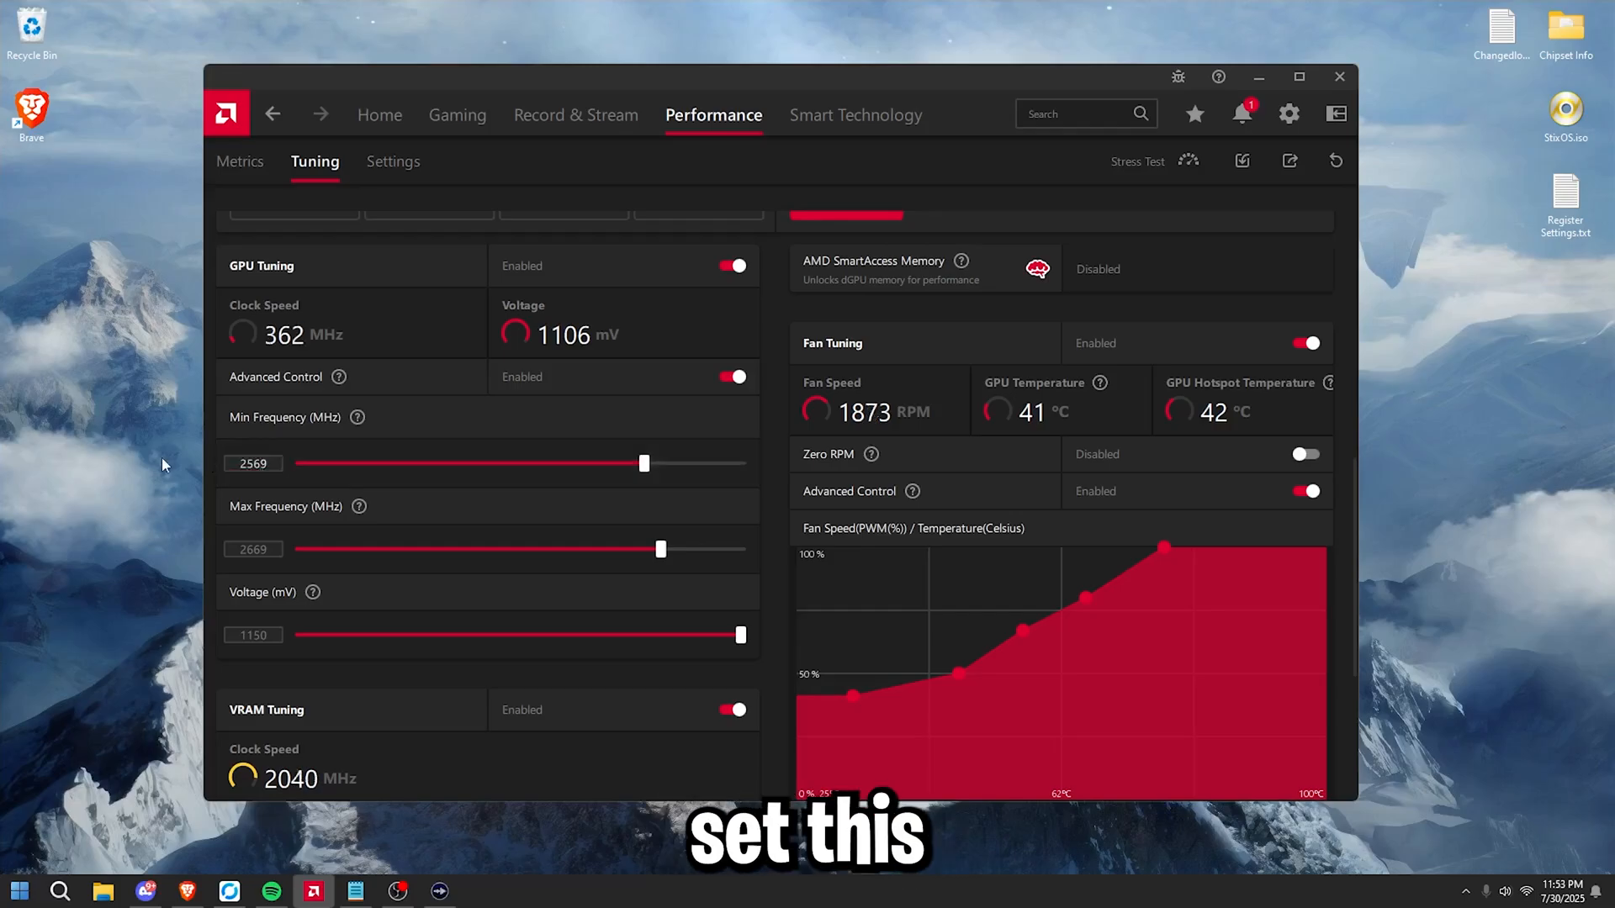
{"action": "left_click", "coordinate": [252, 548]}
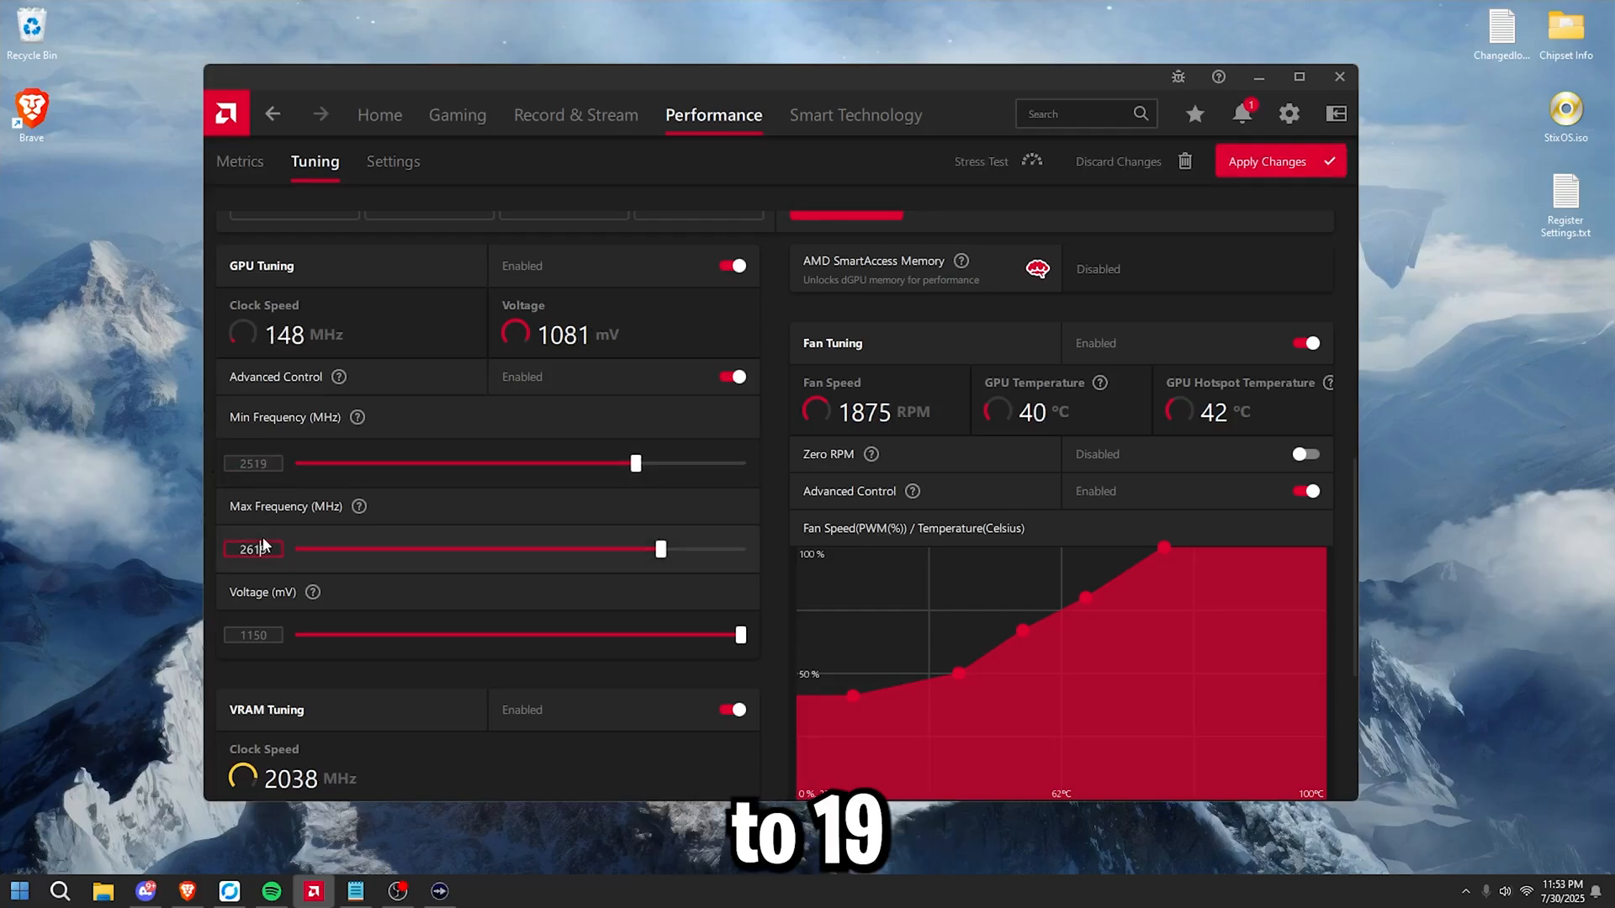
{"action": "type", "text": "2619"}
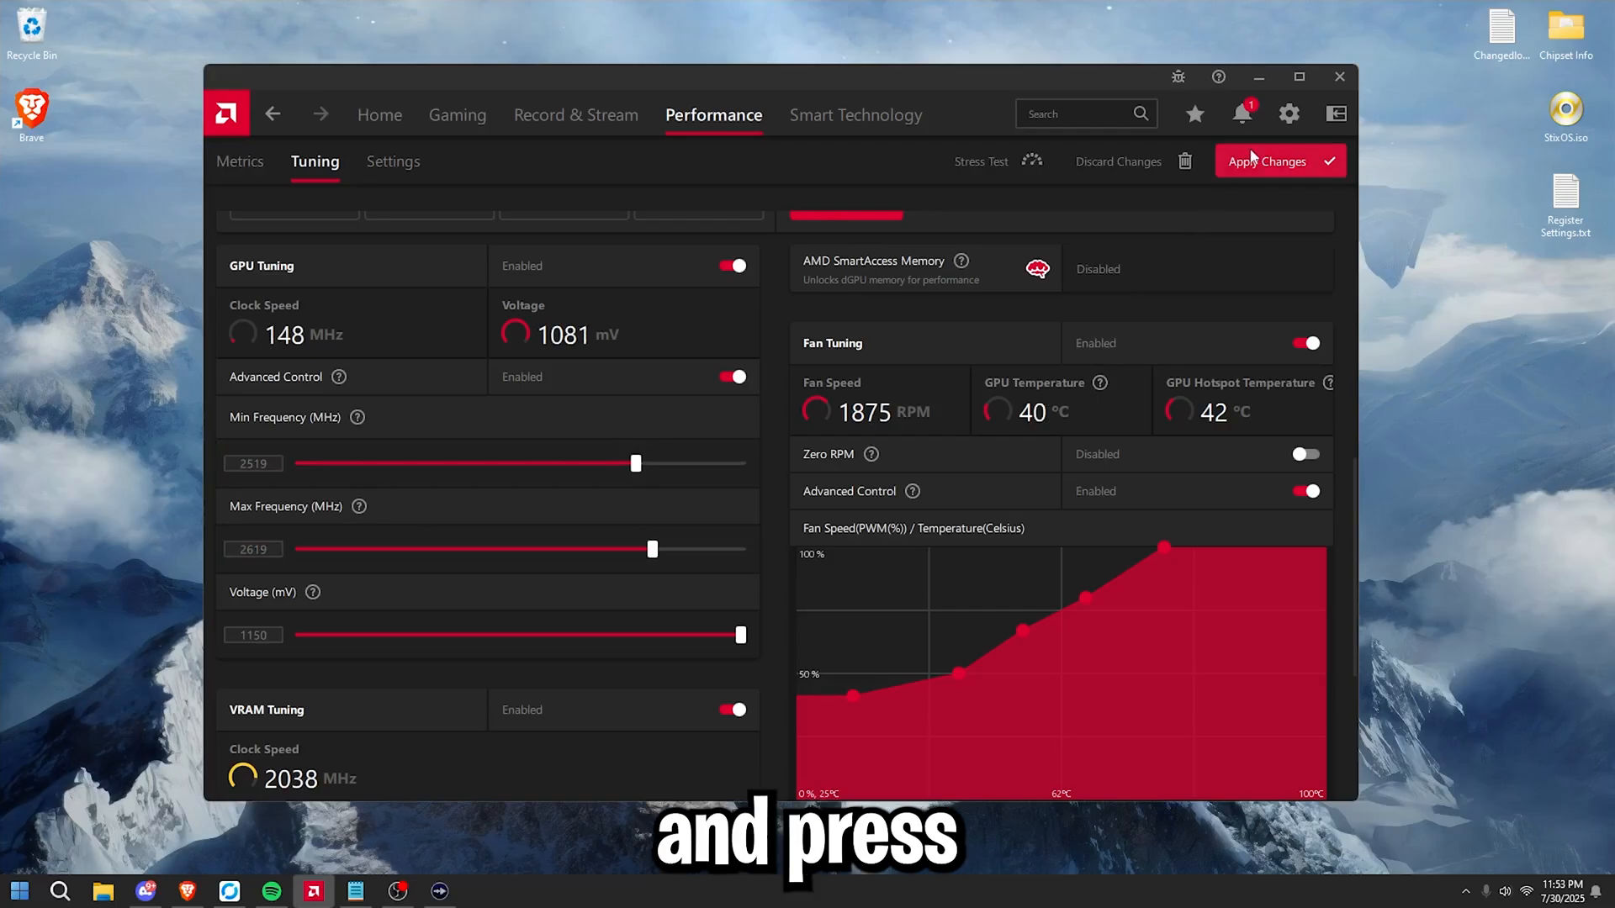
{"action": "left_click", "coordinate": [1277, 161]}
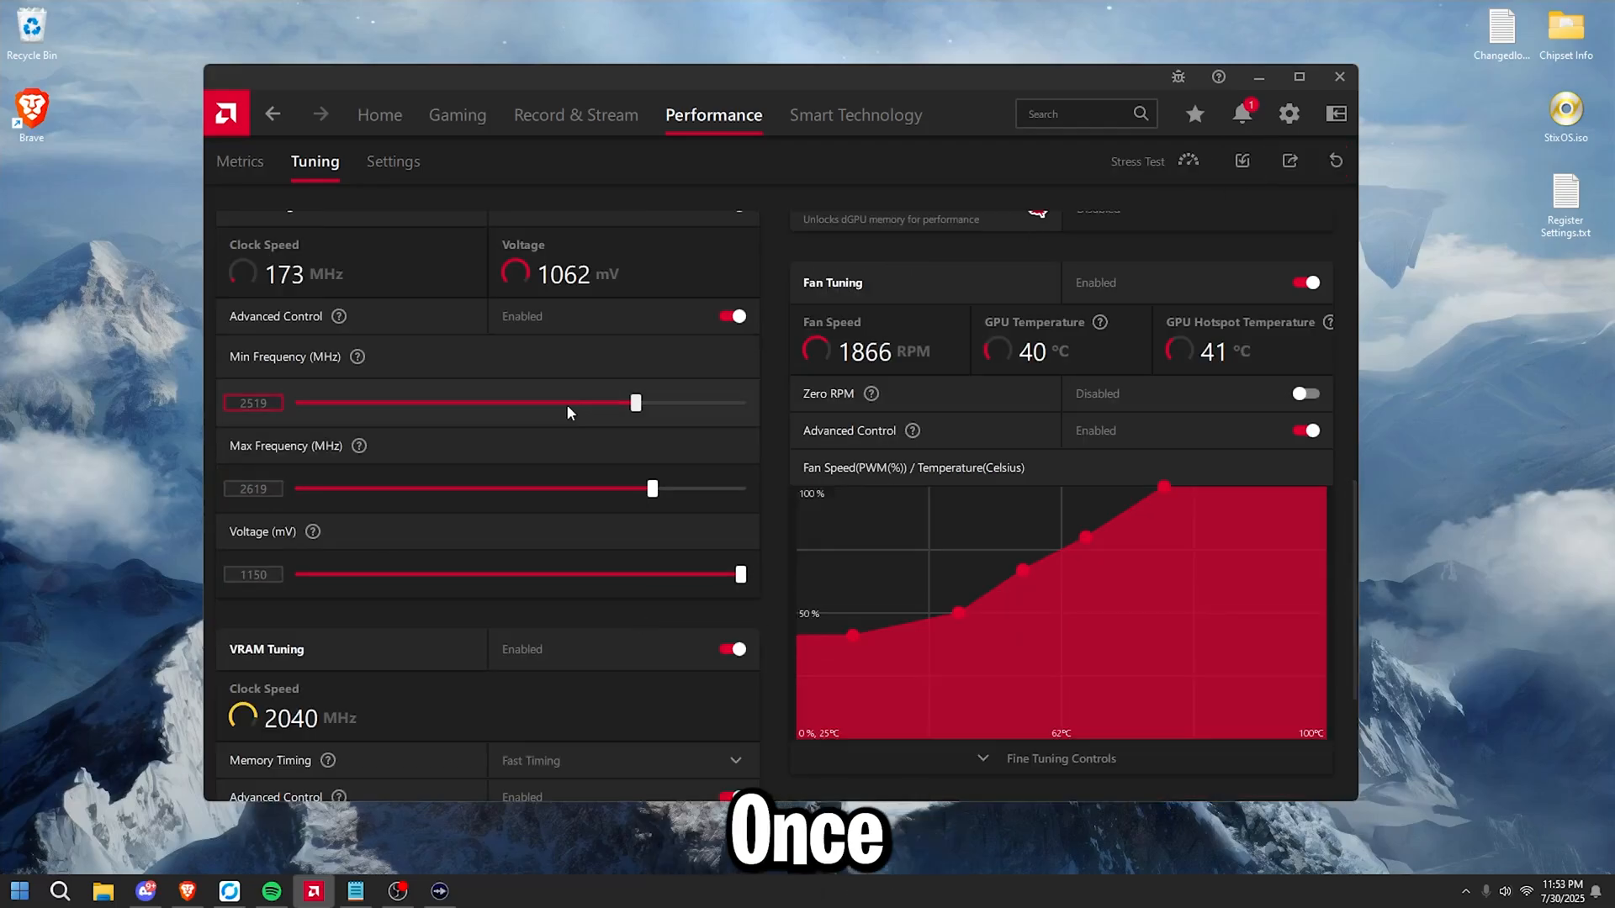
Step: Lower the GPU voltage to 1125 mV
{"action": "left_click", "coordinate": [252, 574]}
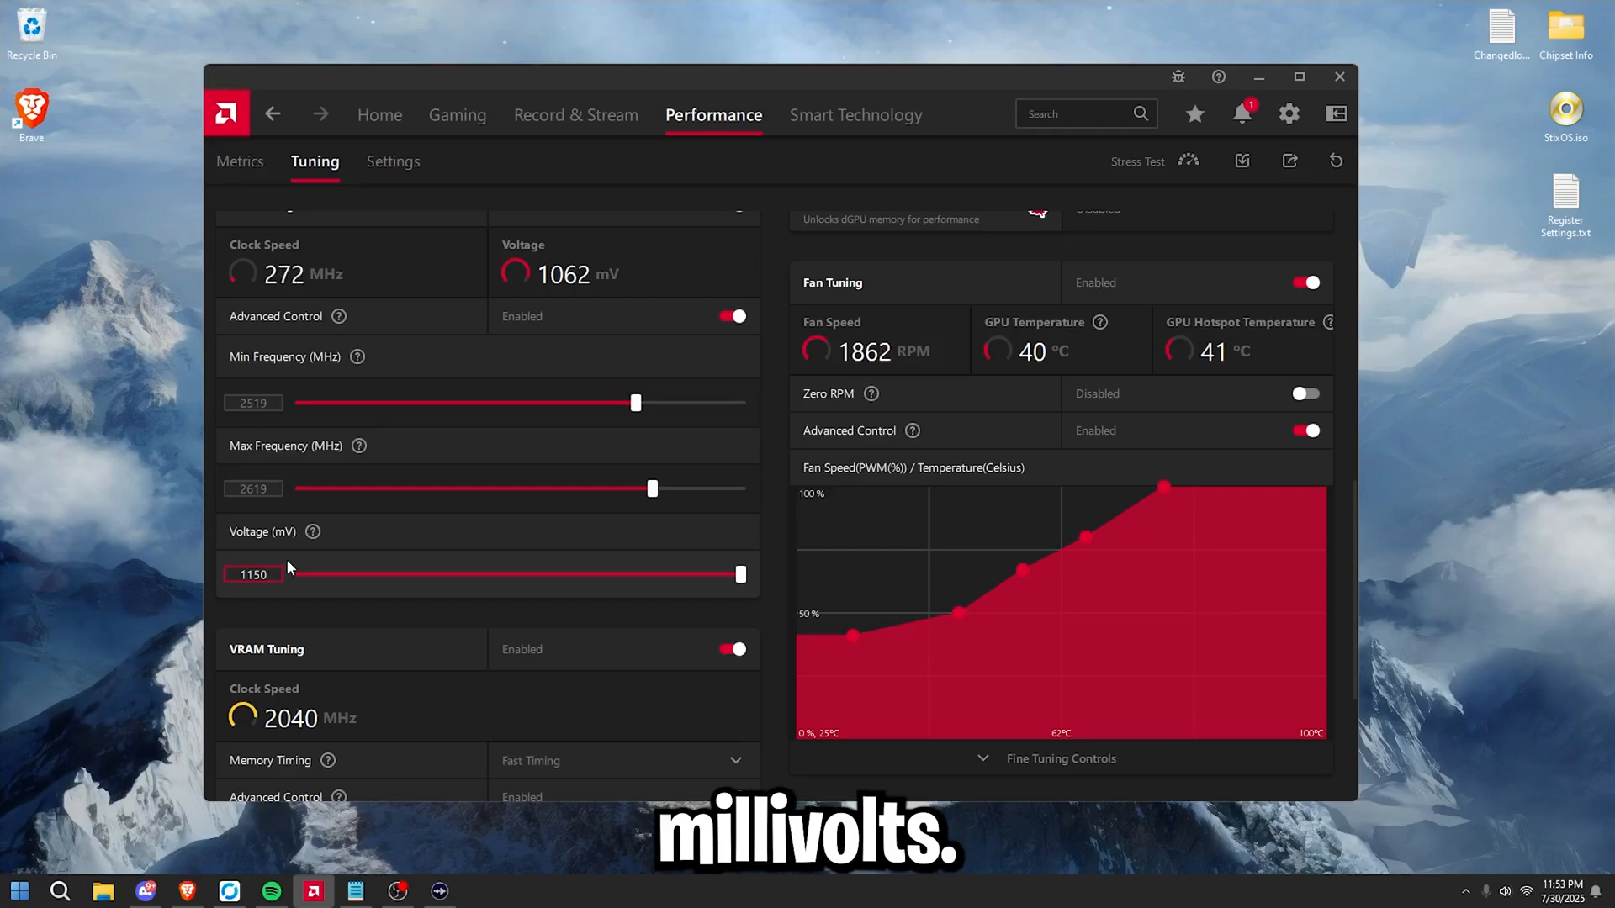
{"action": "type", "text": "112"}
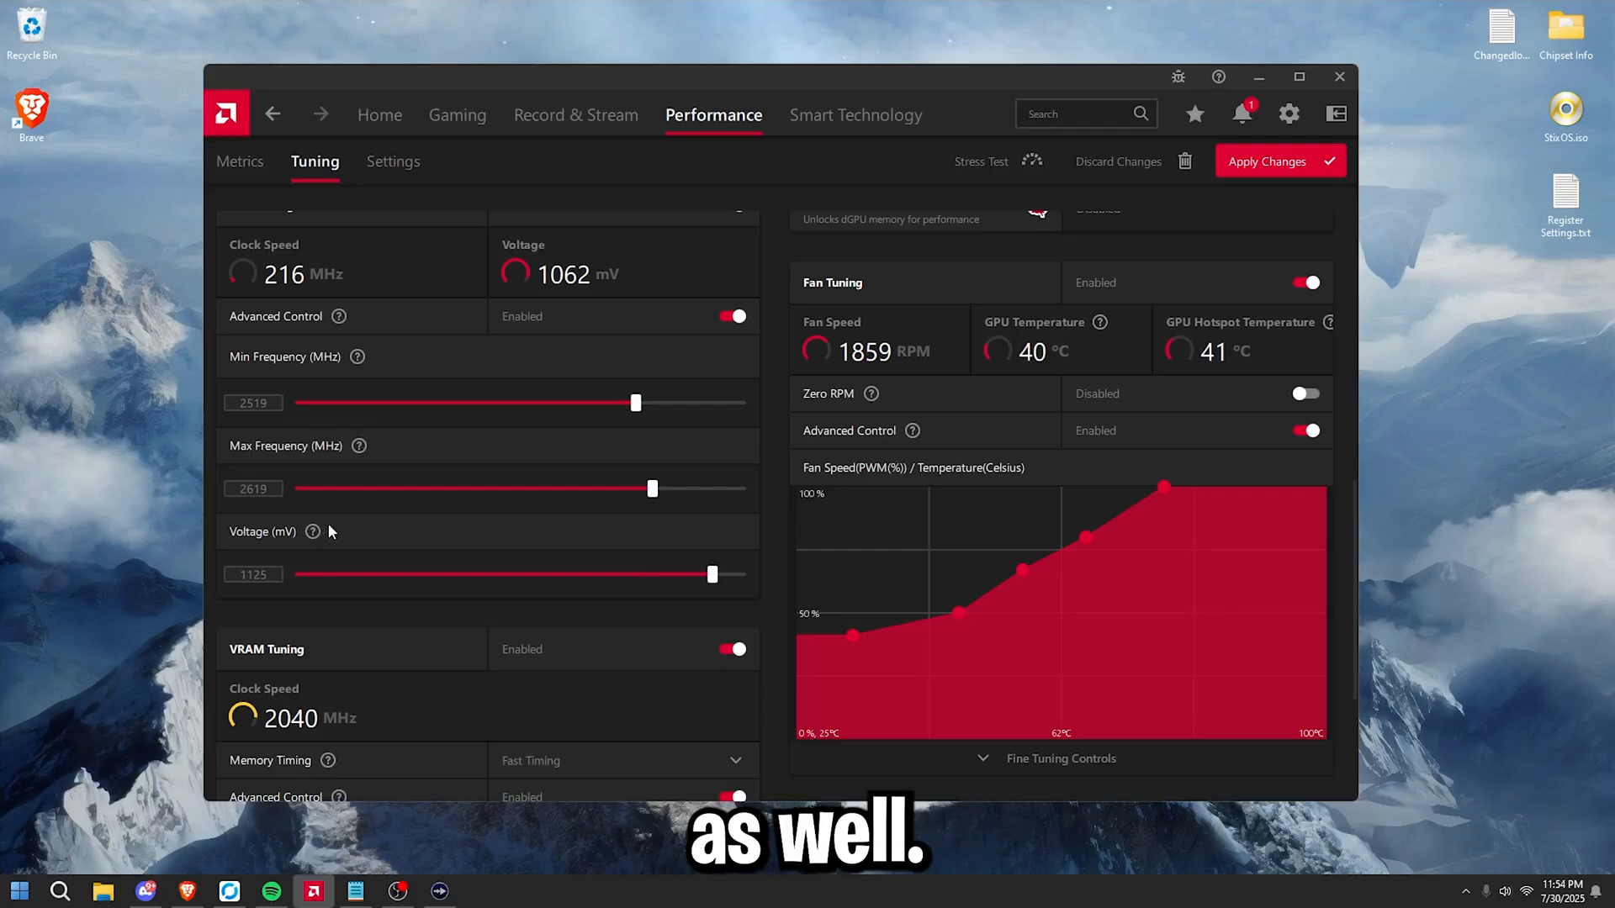
{"action": "scroll", "scroll_direction": "down", "scroll_amount": 3}
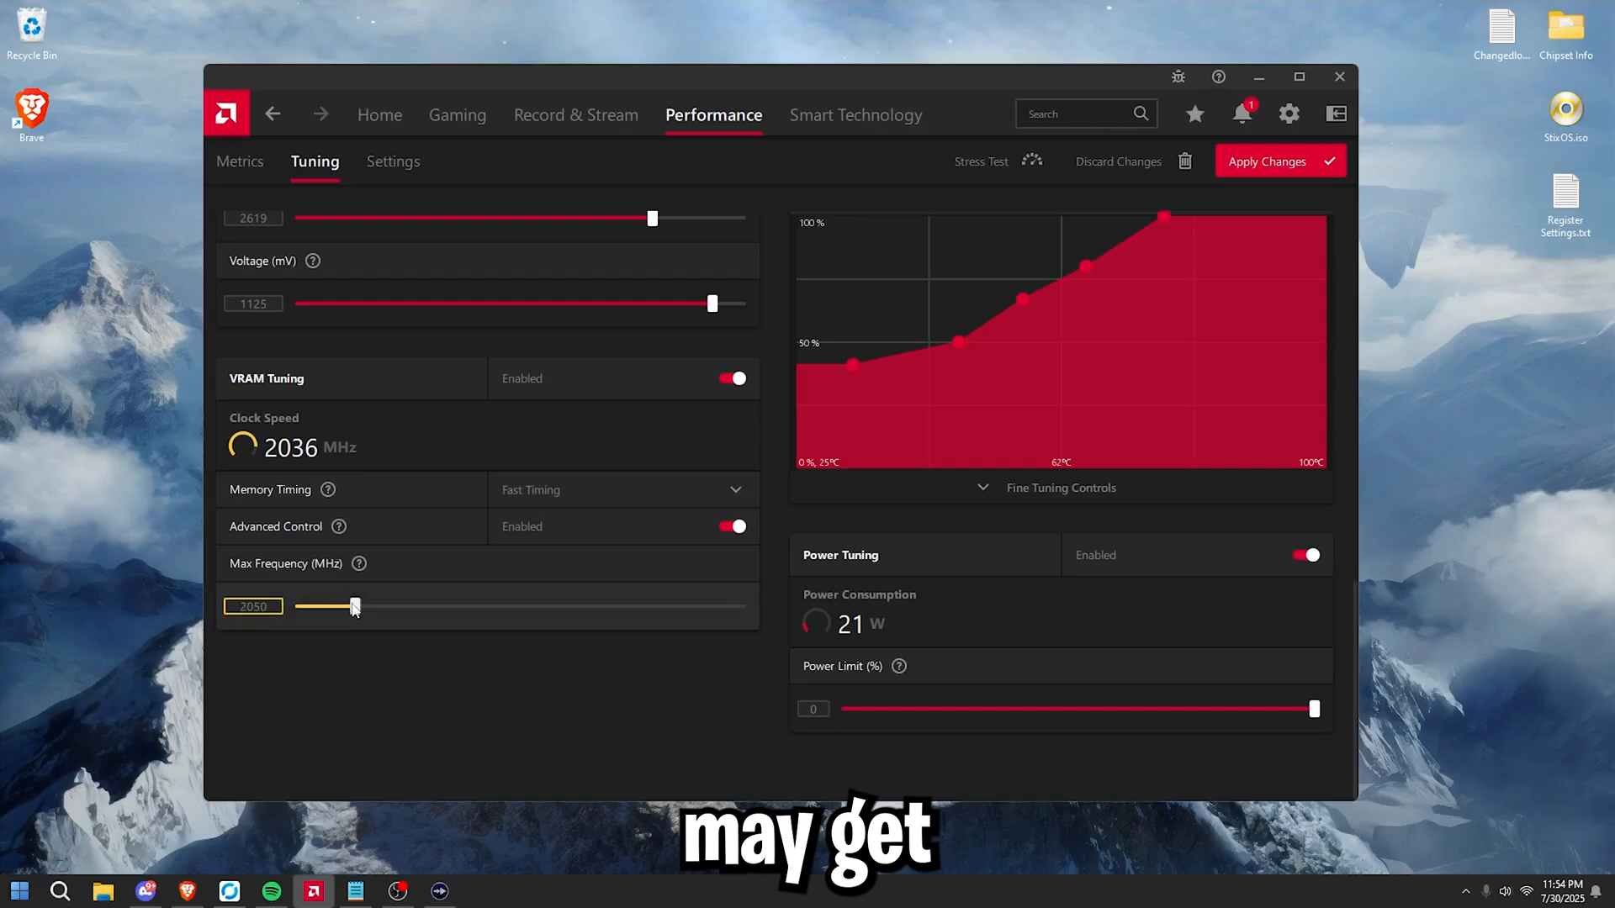
Step: Drag the VRAM Max Frequency slider to settle at 2050 MHz
{"action": "left_click_drag", "start_coordinate": [353, 605], "coordinate": [300, 606]}
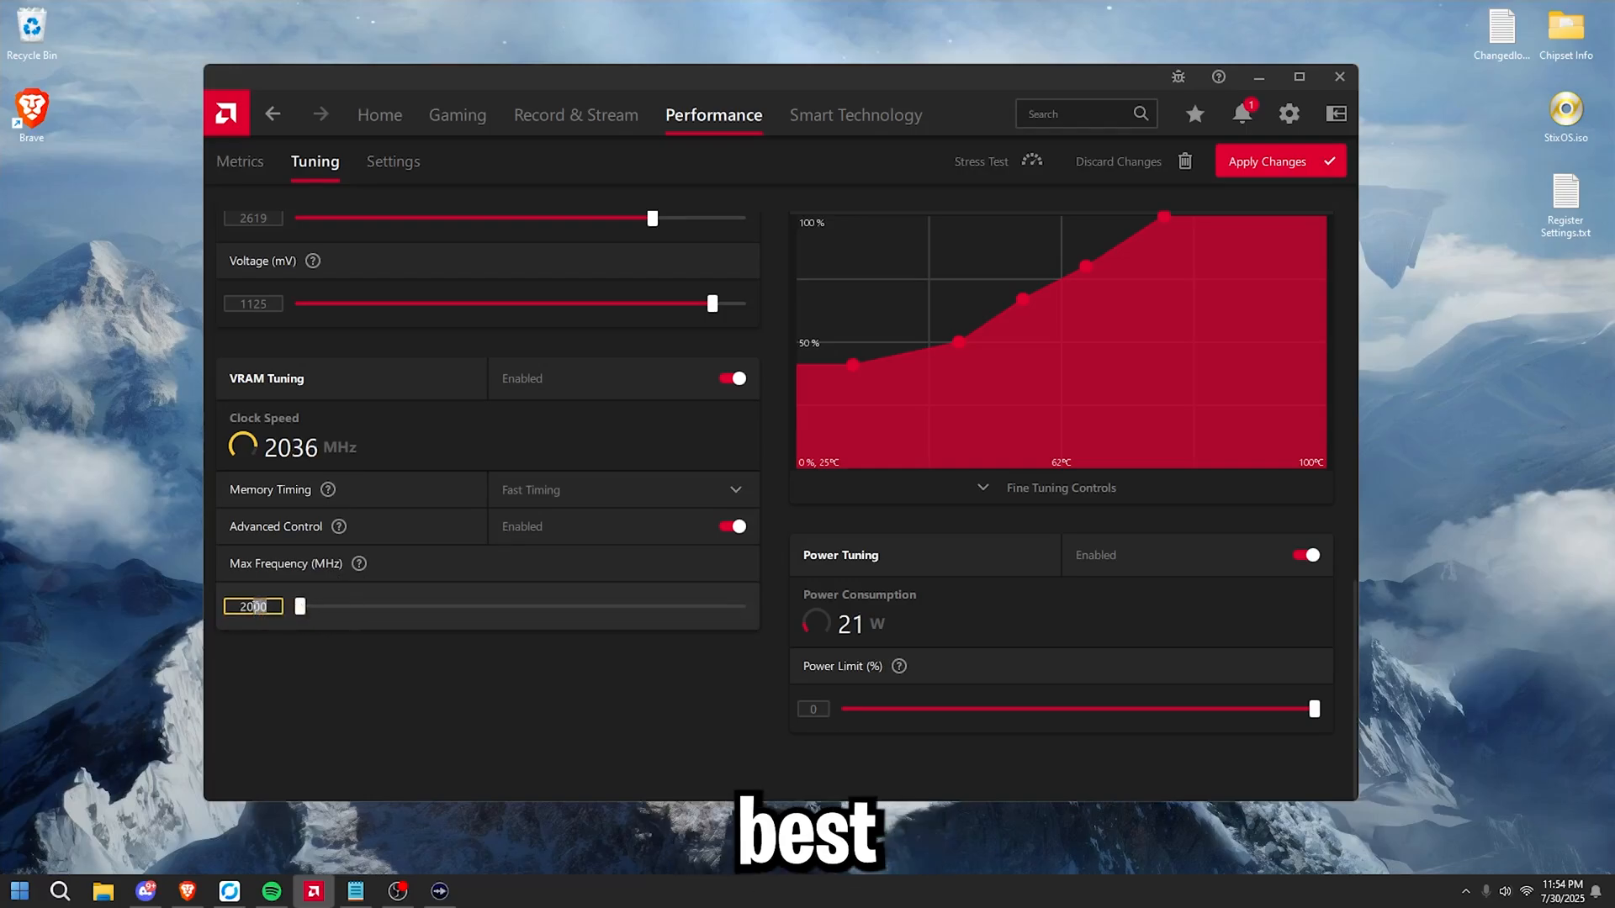
{"action": "left_click_drag", "start_coordinate": [299, 606], "coordinate": [316, 605]}
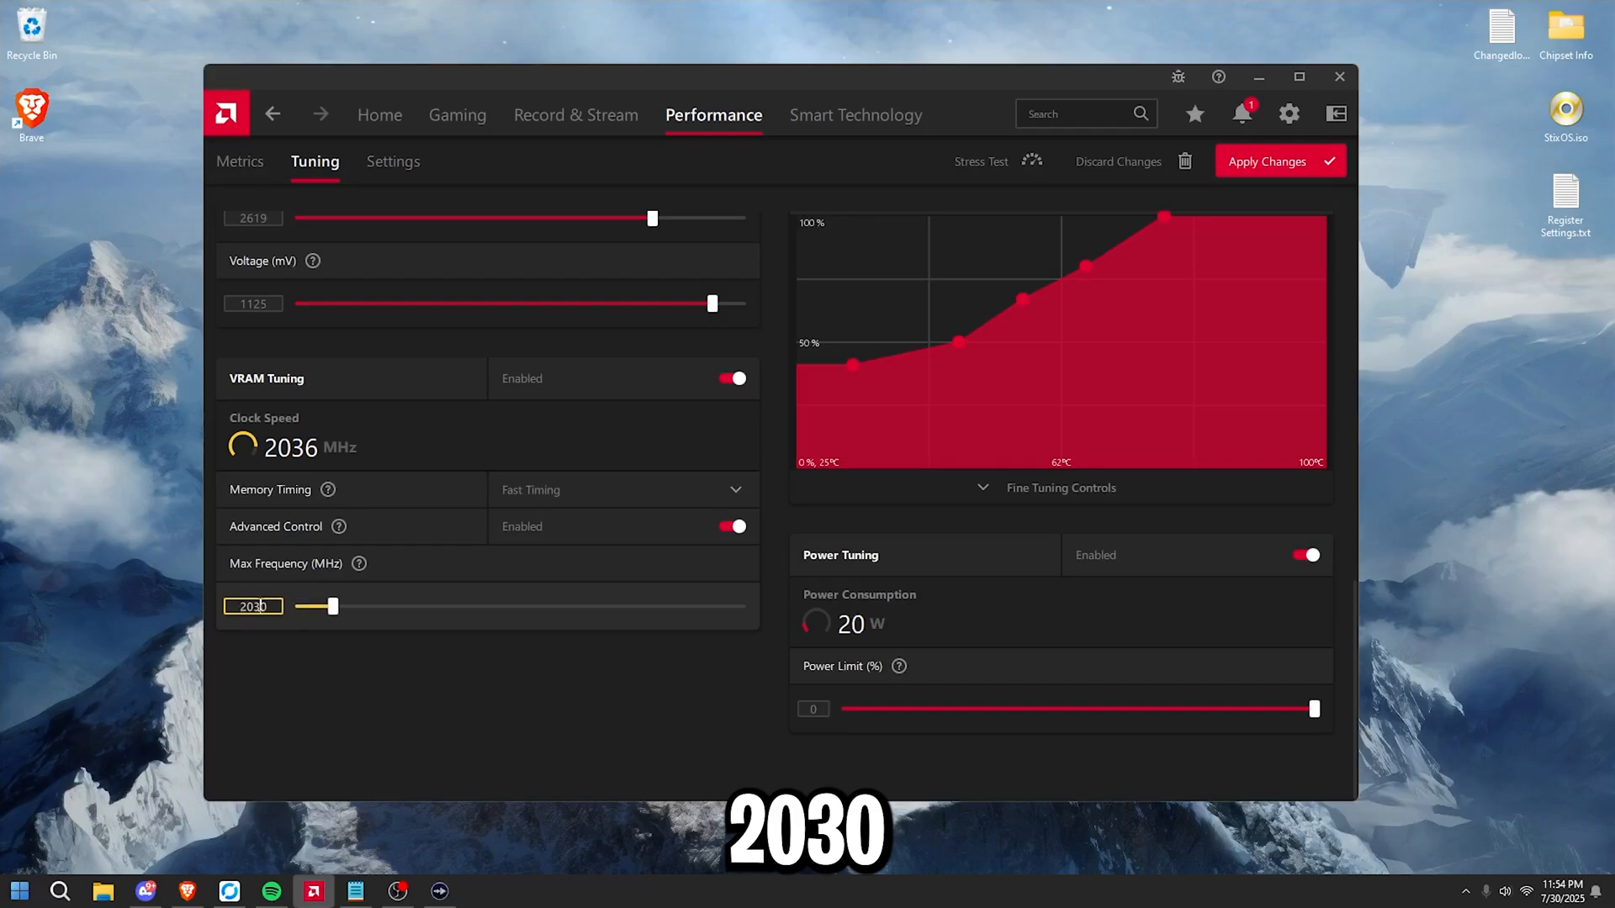
{"action": "left_click_drag", "start_coordinate": [332, 605], "coordinate": [355, 606]}
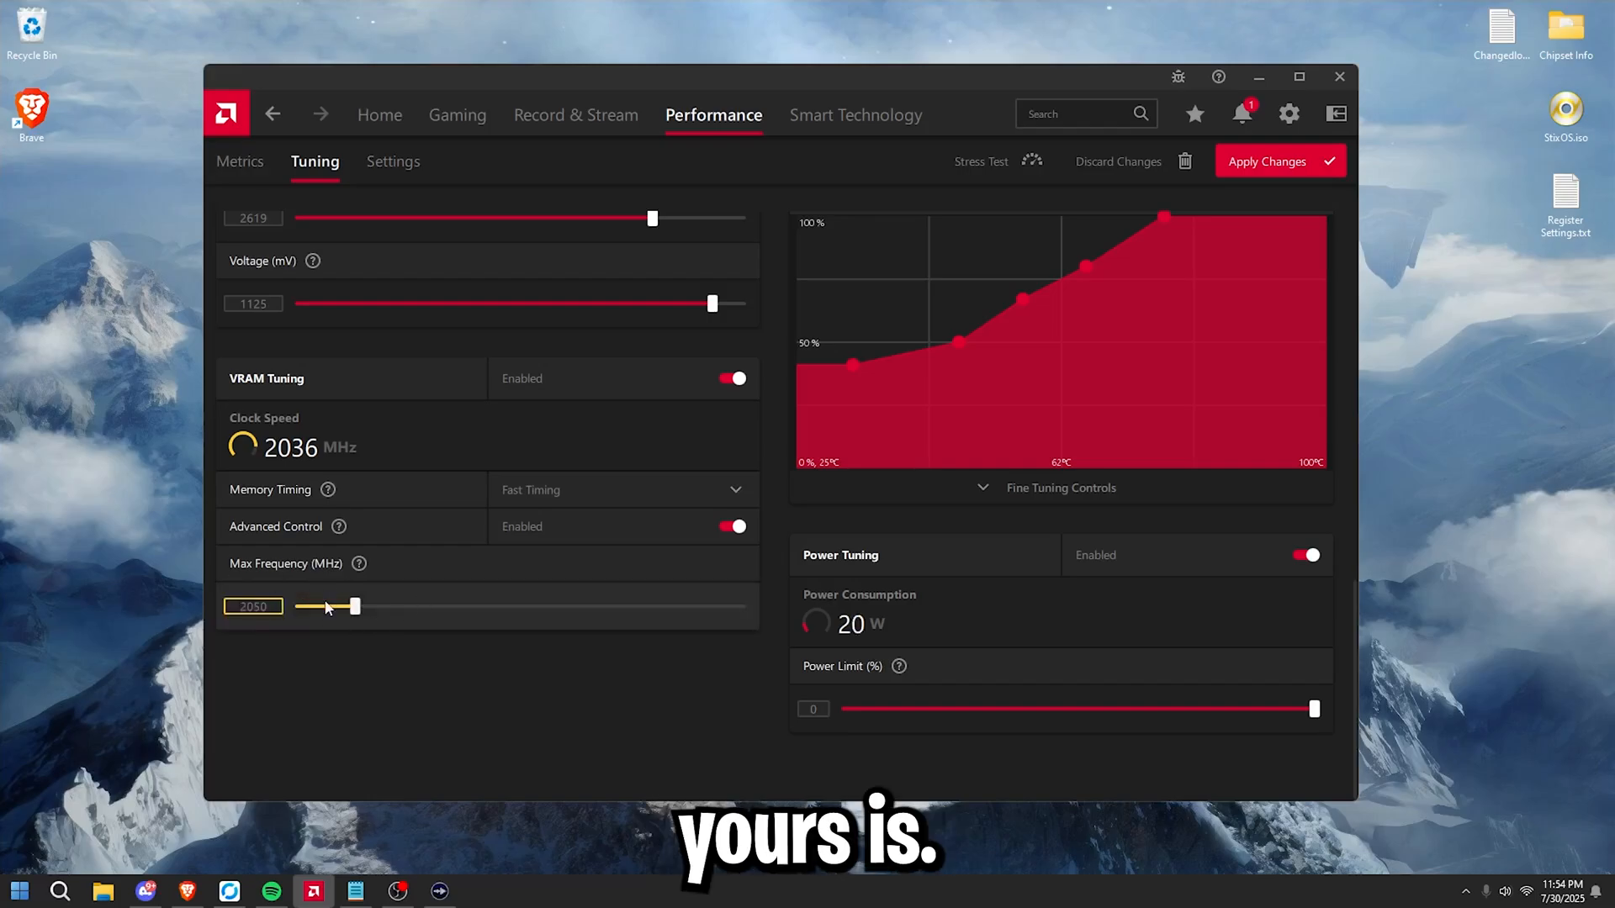
{"action": "left_click_drag", "start_coordinate": [355, 605], "coordinate": [355, 605]}
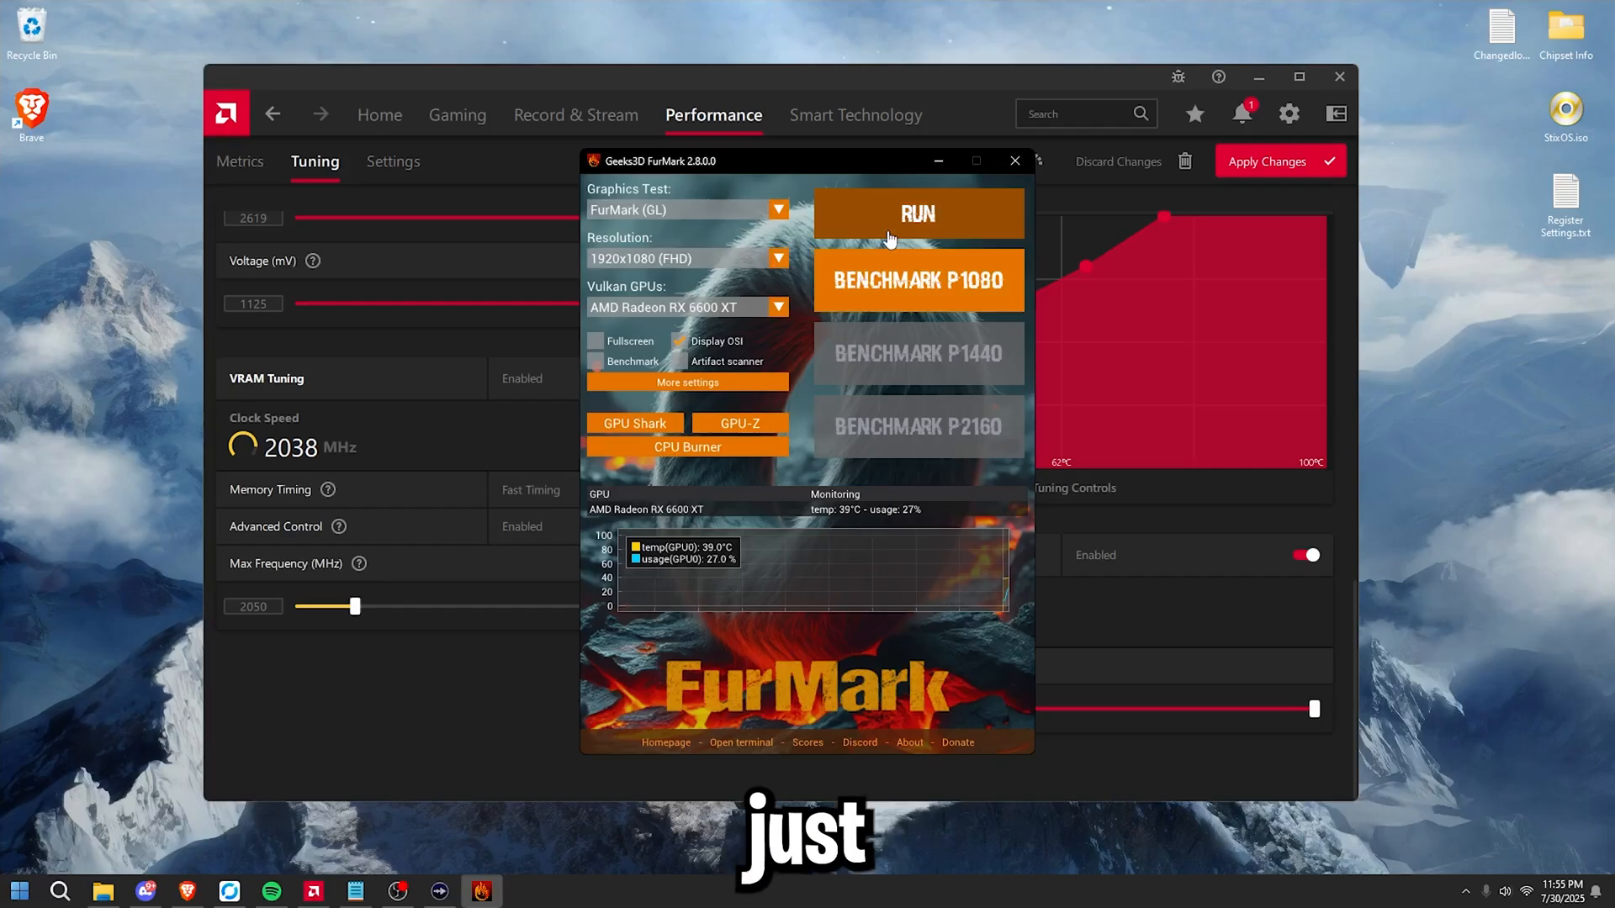
Step: Start the FurMark stress test, bring Adrenalin back in front and apply the tuning under load
{"action": "left_click", "coordinate": [915, 214]}
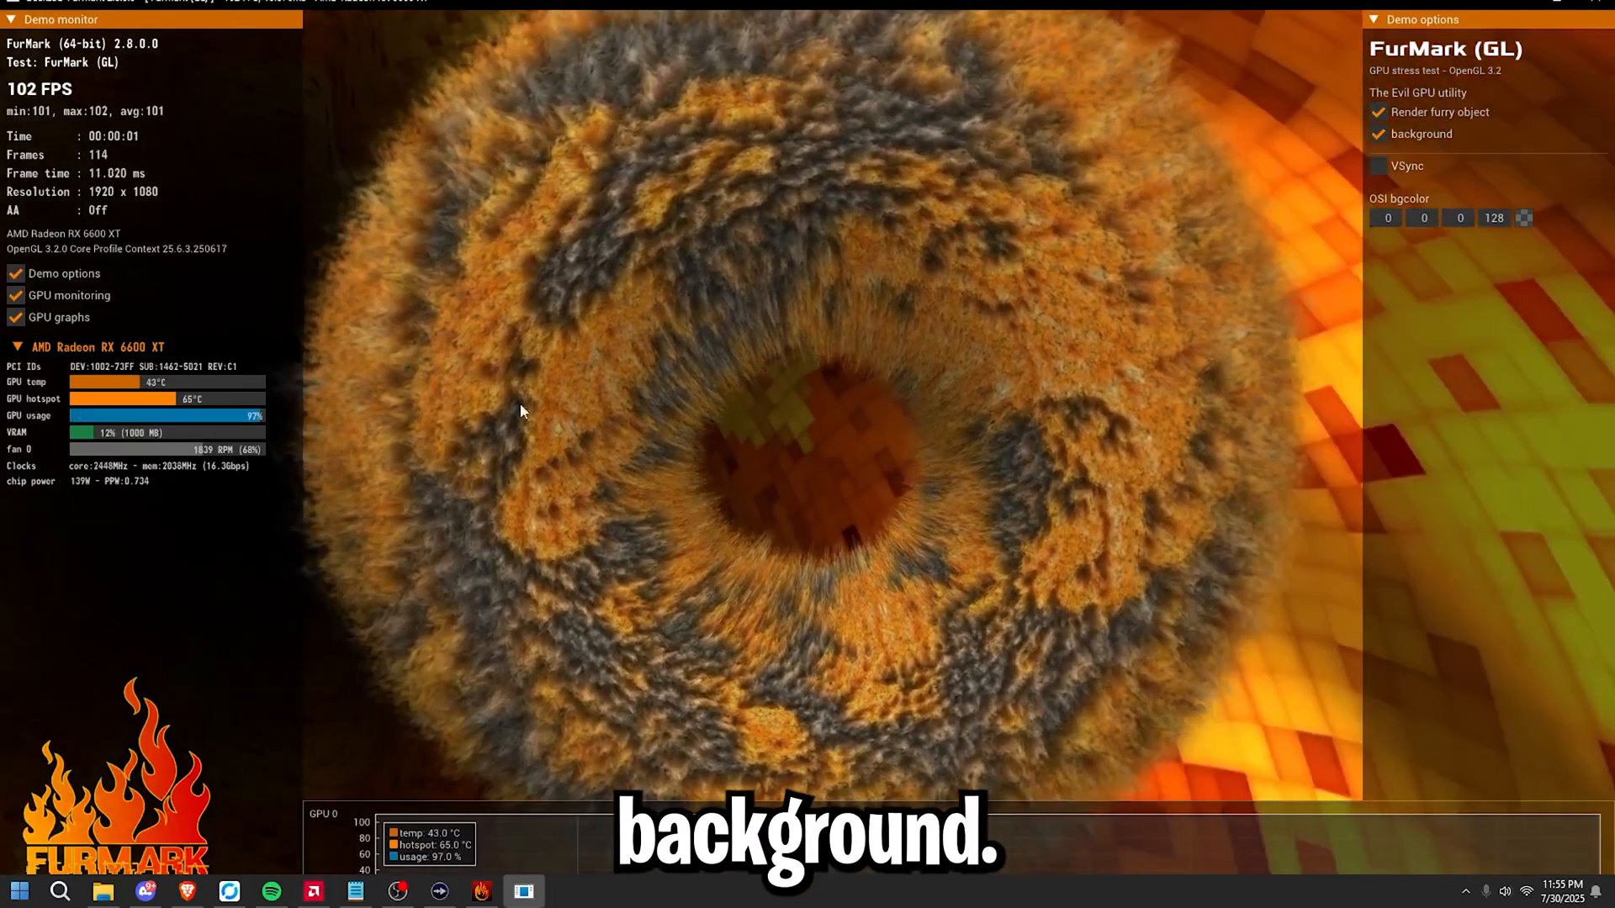
{"action": "left_click", "coordinate": [313, 892]}
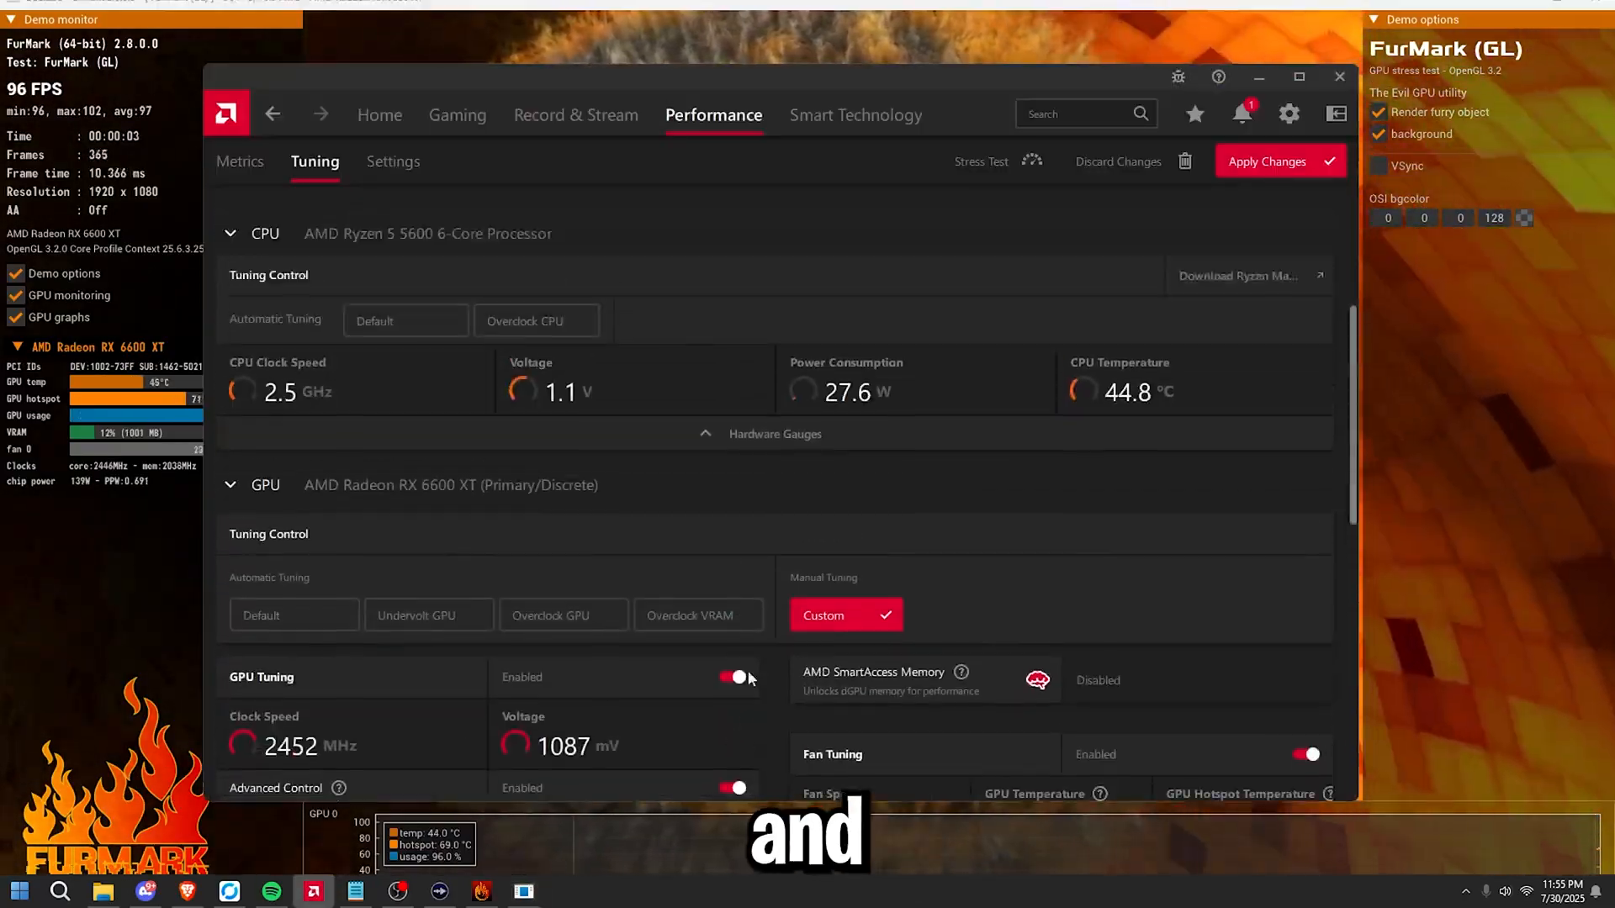
{"action": "scroll", "scroll_direction": "down", "scroll_amount": 3}
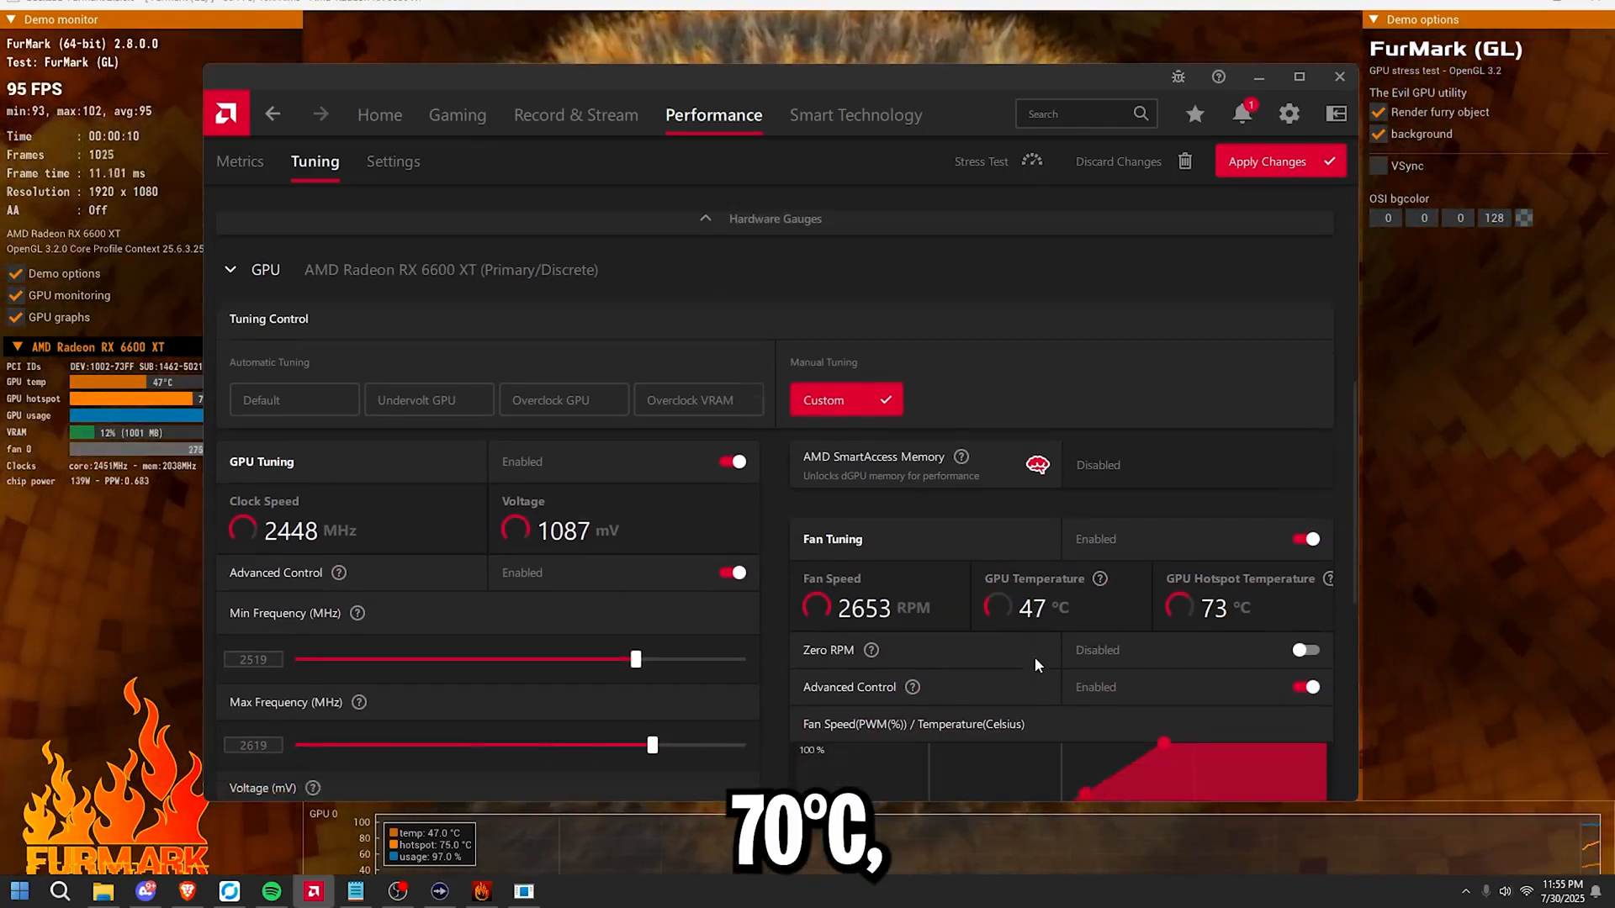
{"action": "scroll", "scroll_direction": "down", "scroll_amount": 3}
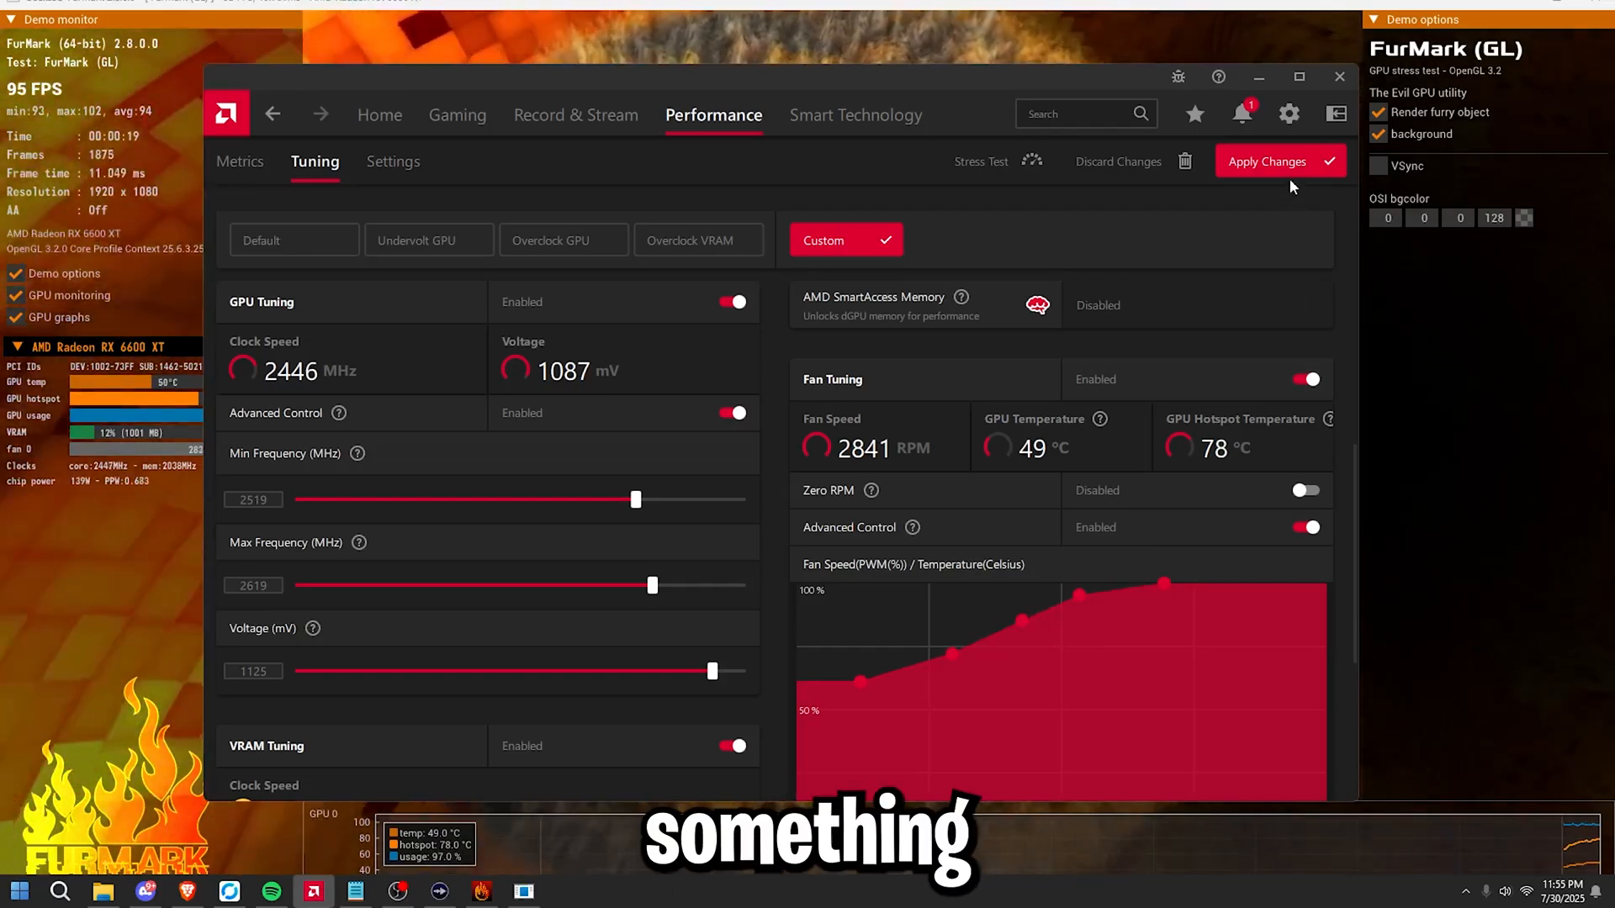
{"action": "left_click", "coordinate": [1265, 162]}
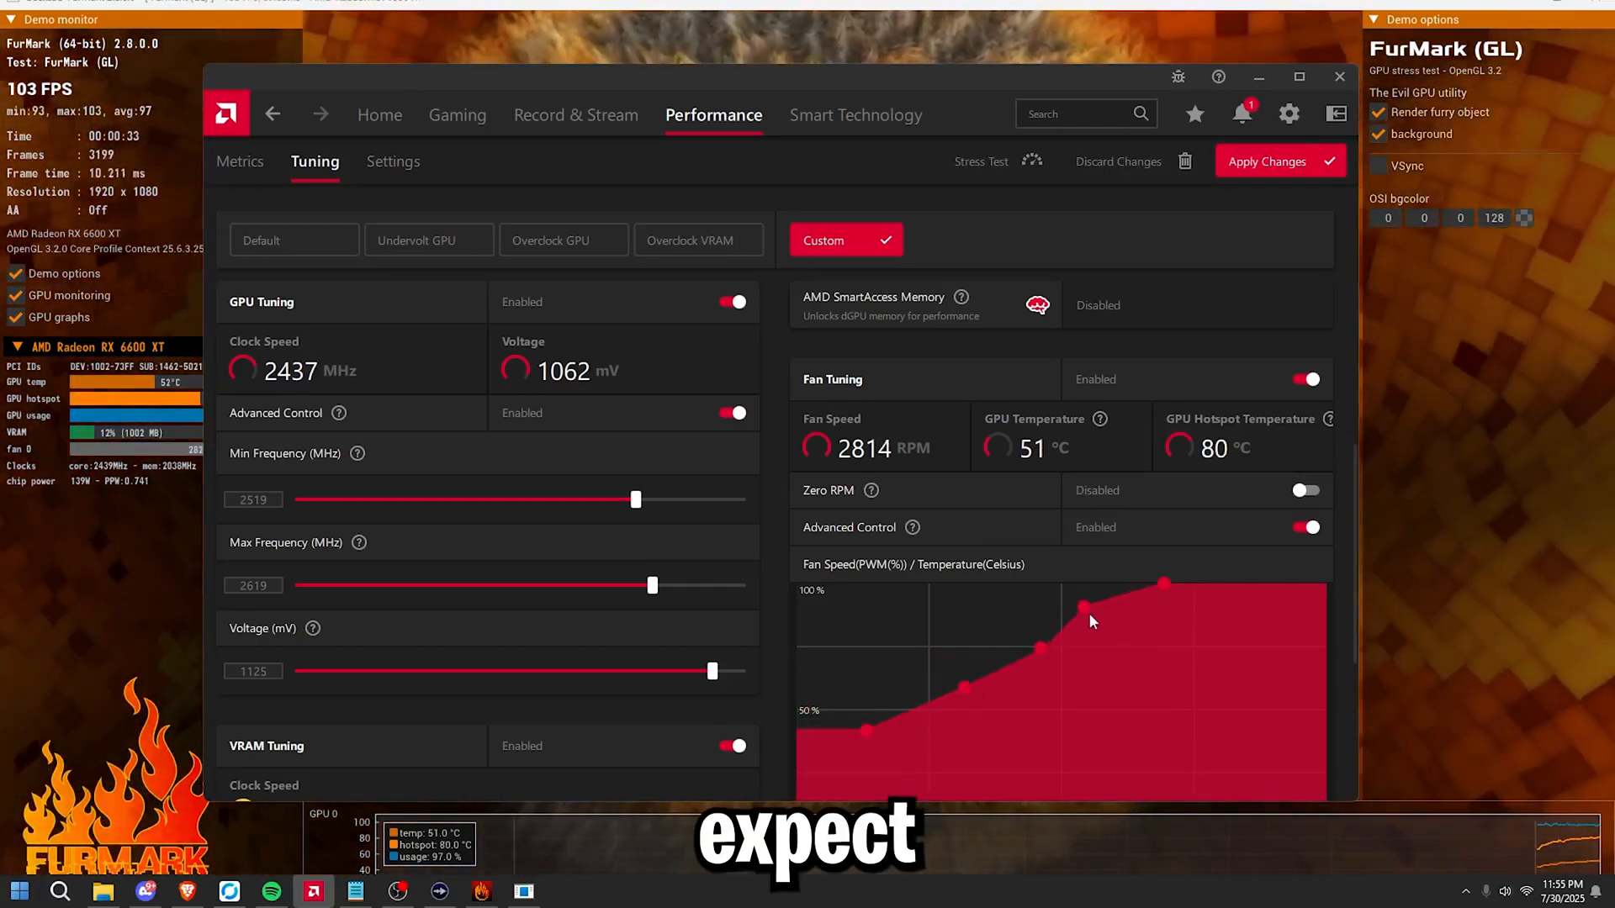
{"action": "left_click", "coordinate": [1277, 161]}
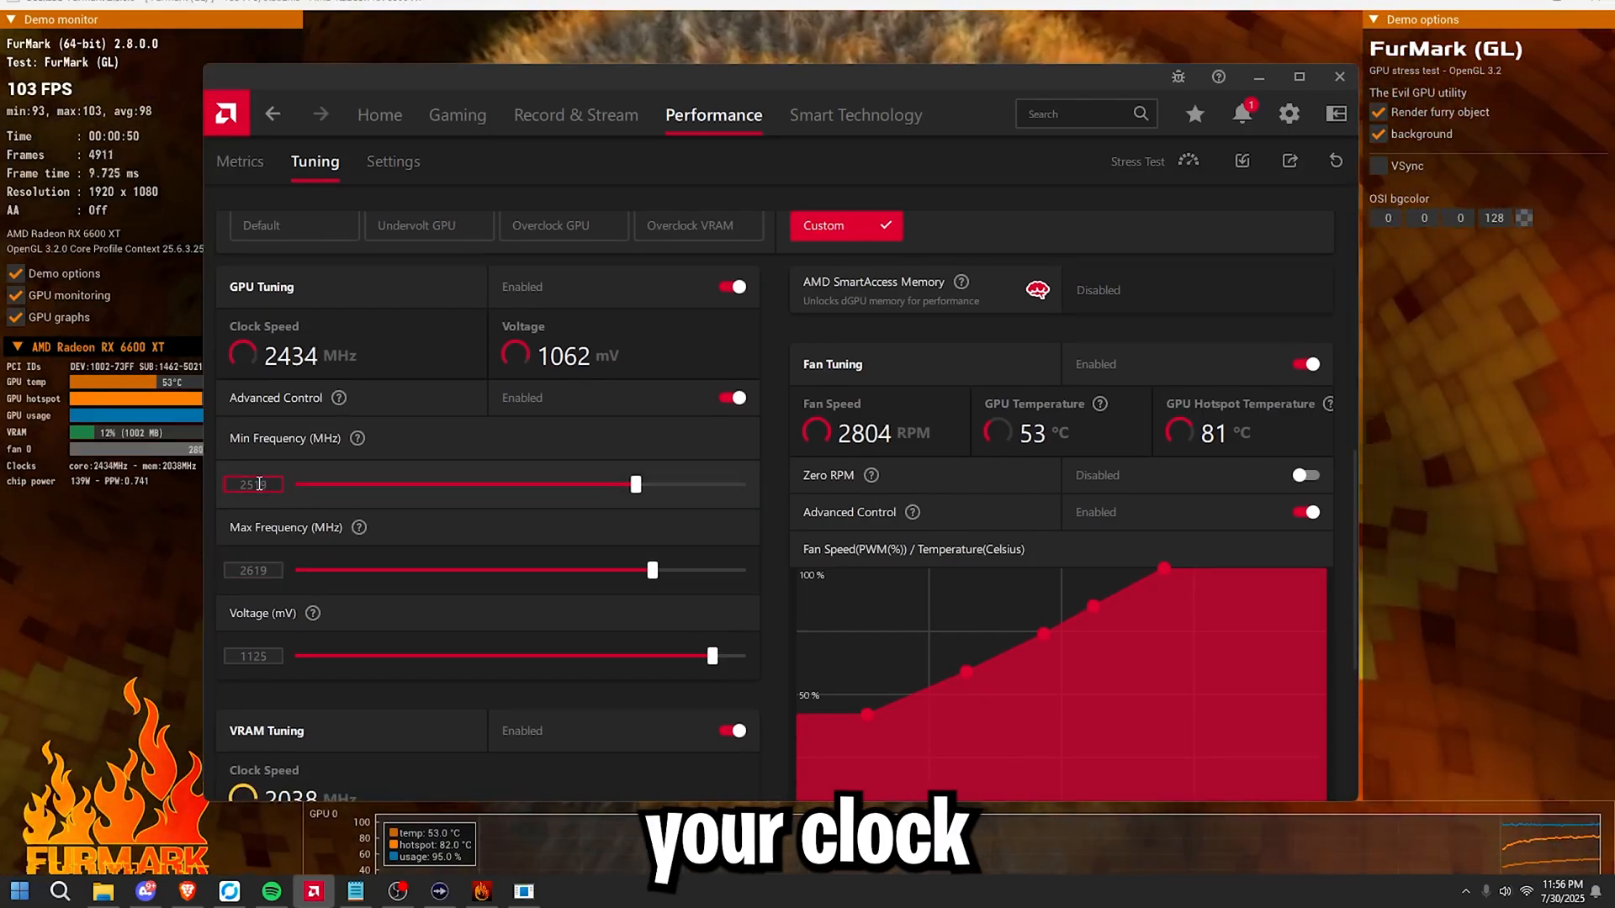
Step: Raise VRAM Max Frequency to 2100 MHz under load, then bring it back to 2050 MHz
{"action": "scroll", "scroll_direction": "down", "scroll_amount": 3}
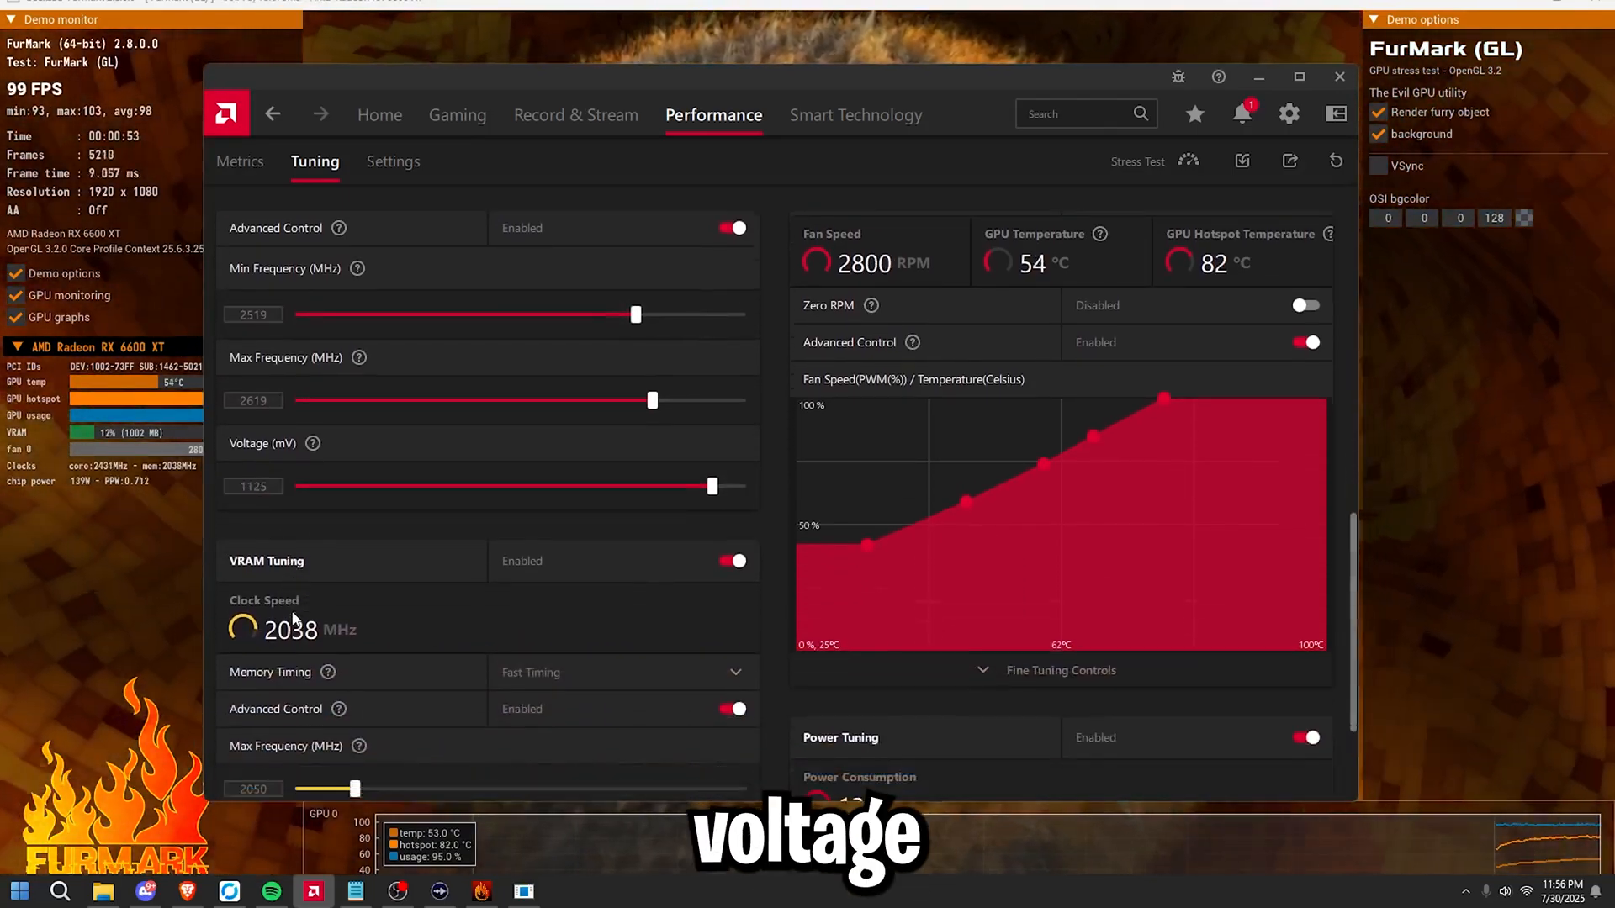
{"action": "scroll", "scroll_direction": "down", "scroll_amount": 3}
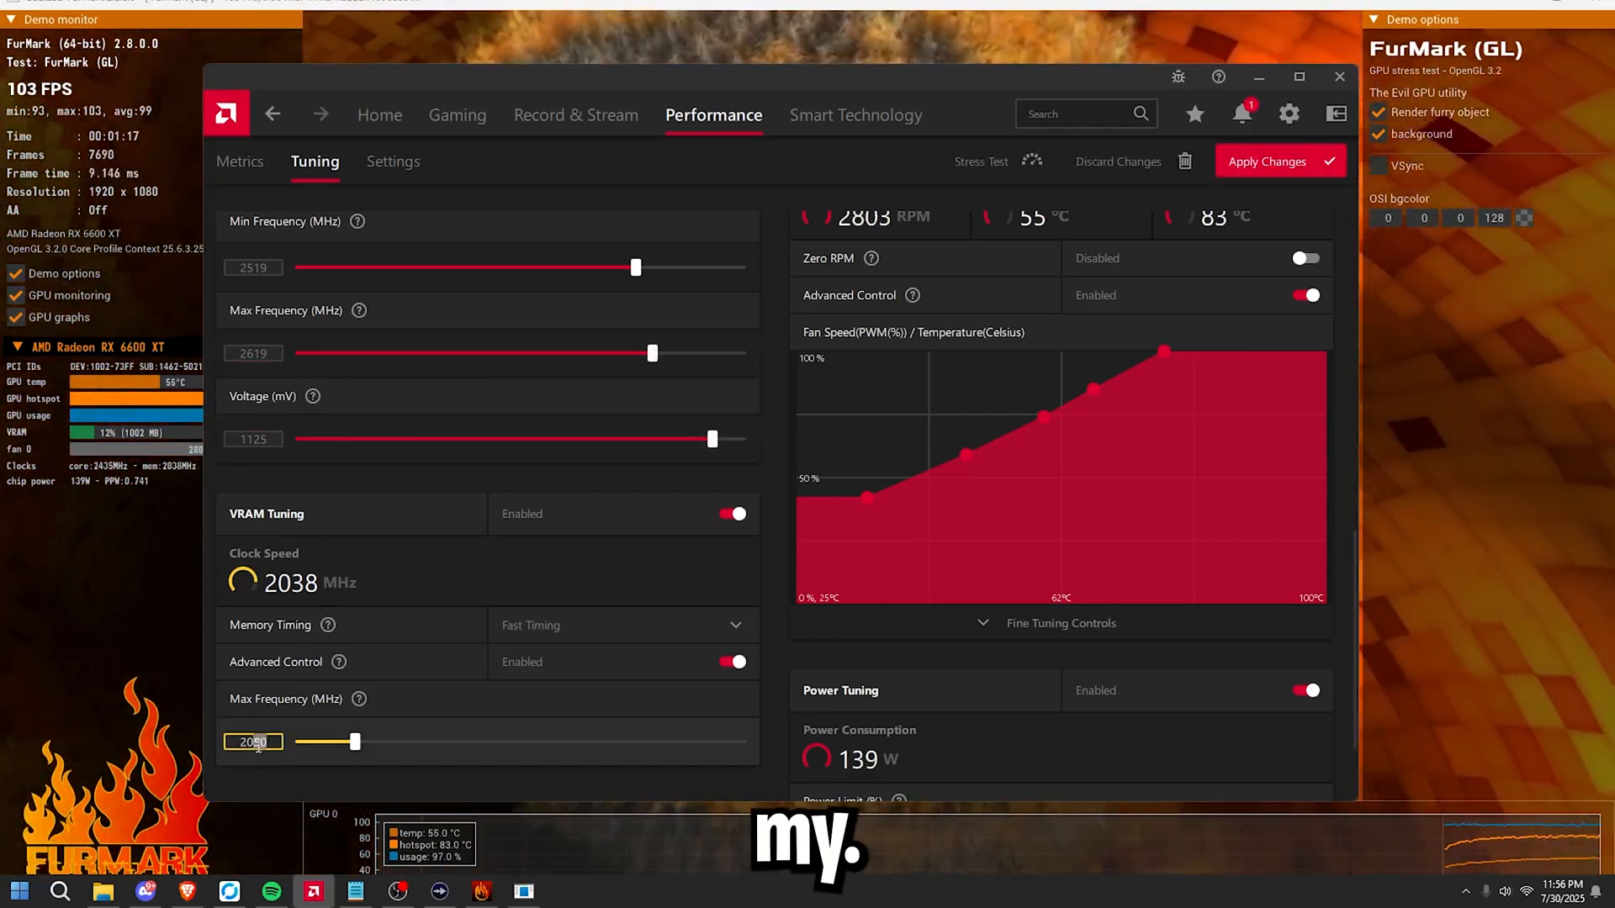
{"action": "left_click_drag", "start_coordinate": [355, 742], "coordinate": [411, 742]}
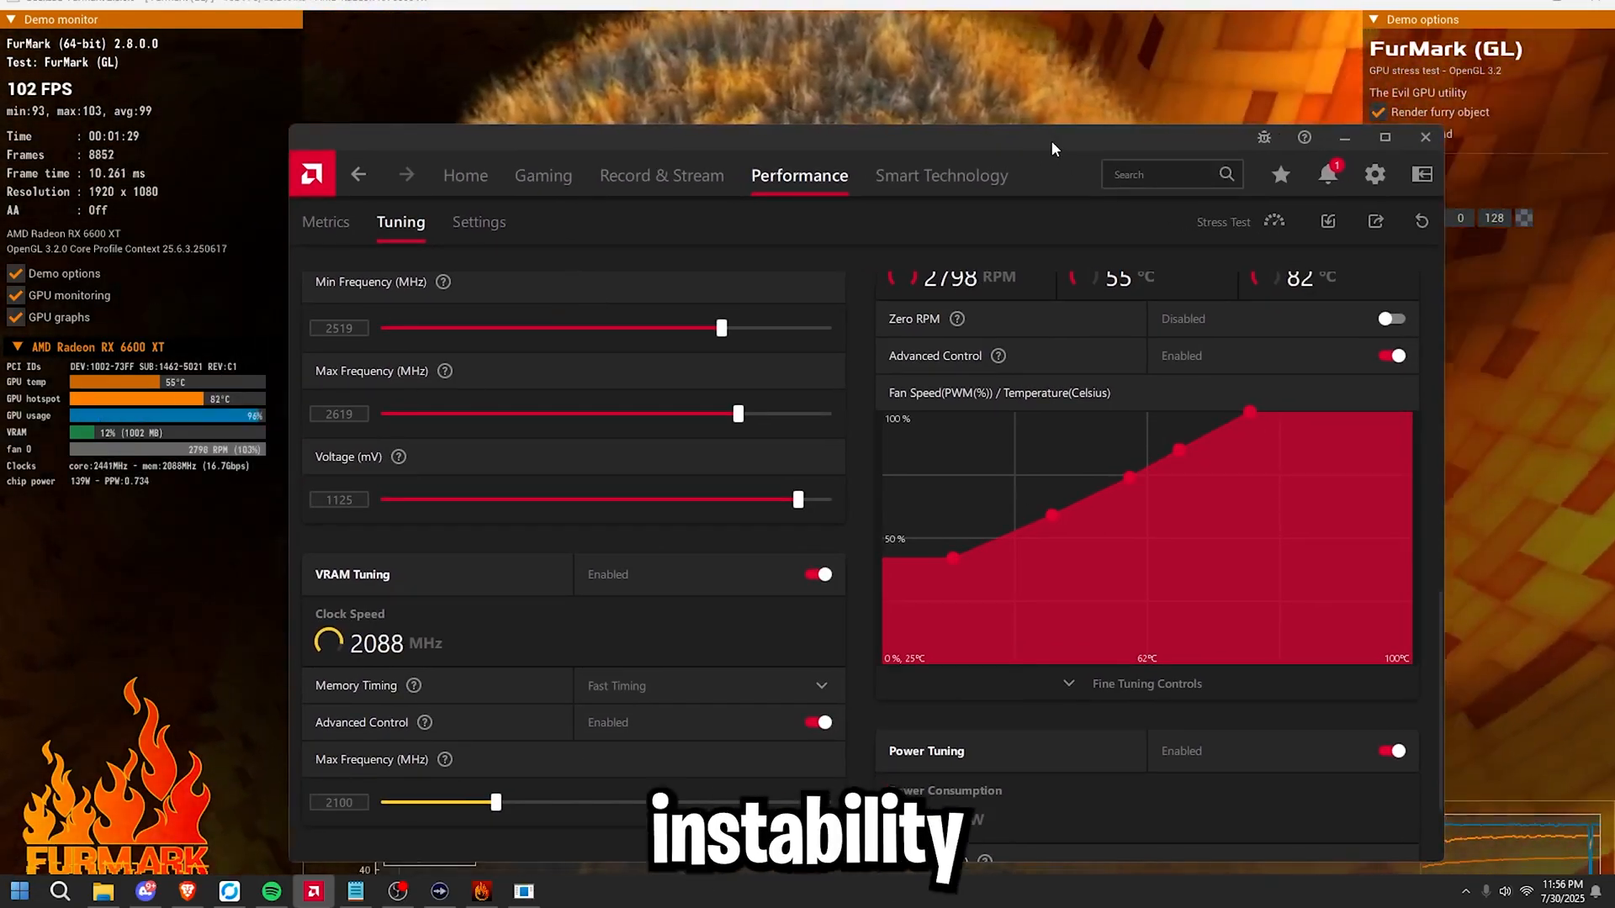
{"action": "left_click", "coordinate": [338, 802]}
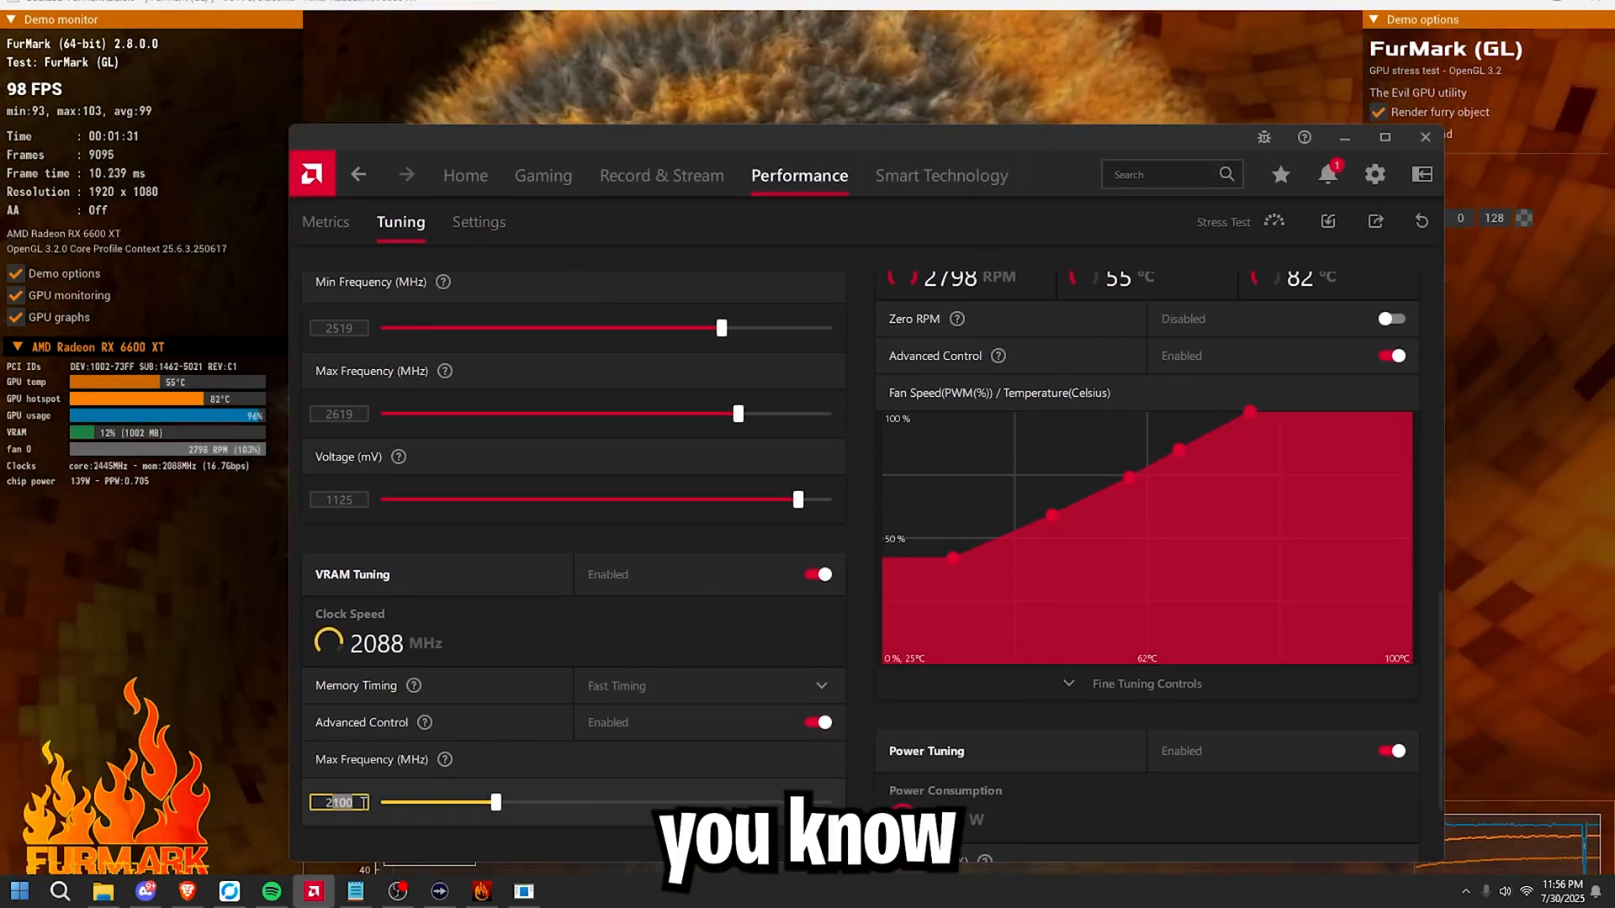
{"action": "left_click_drag", "start_coordinate": [494, 802], "coordinate": [443, 802]}
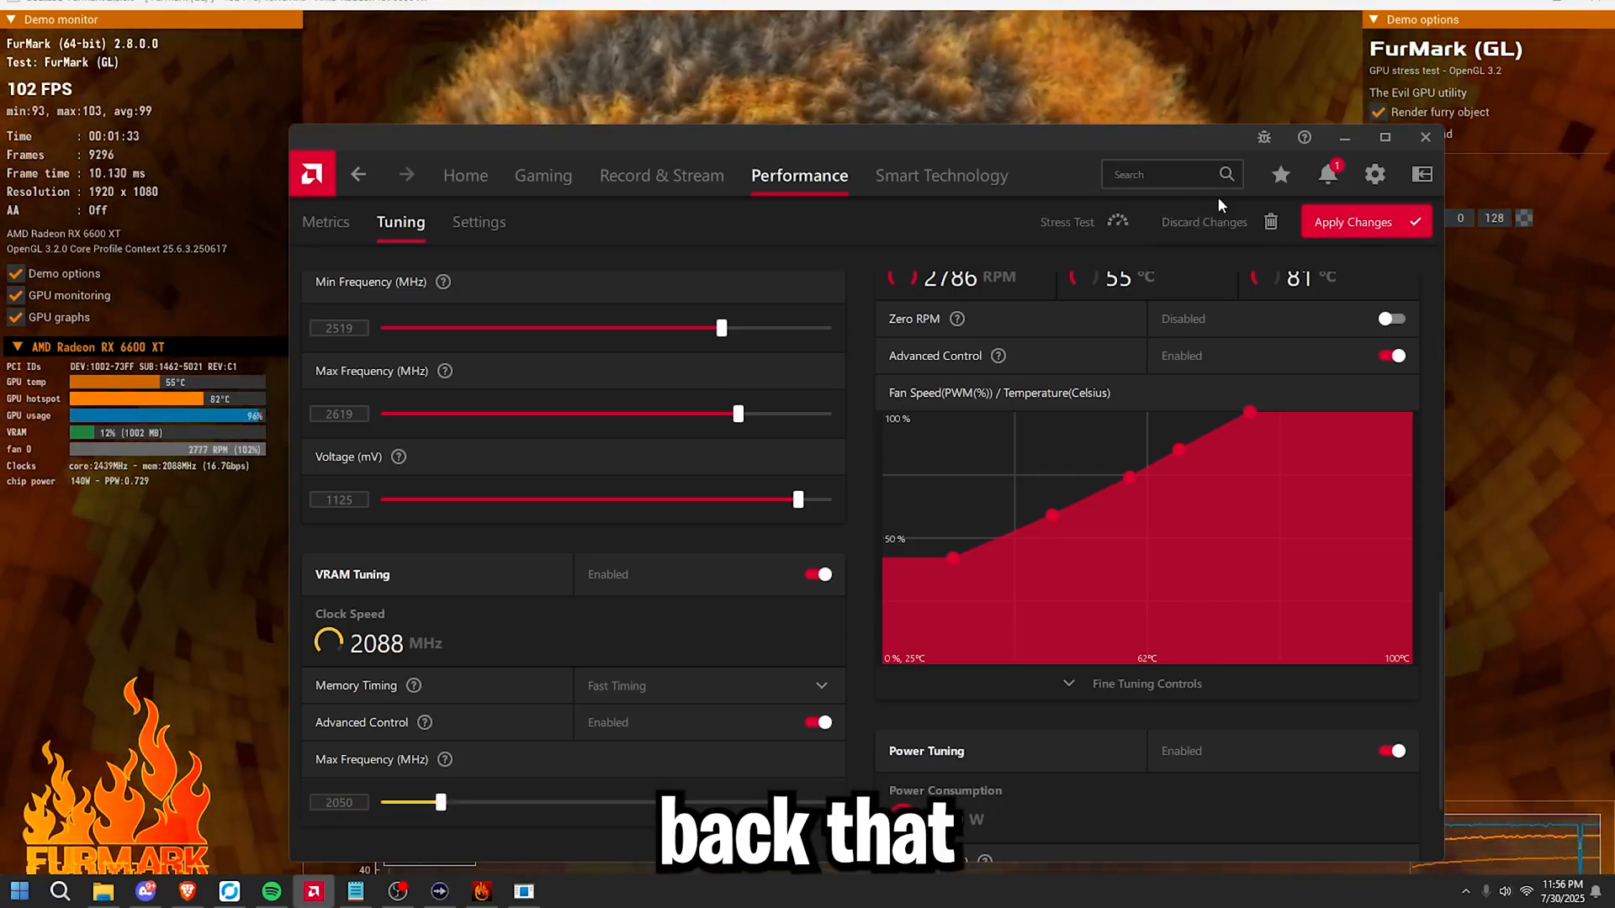